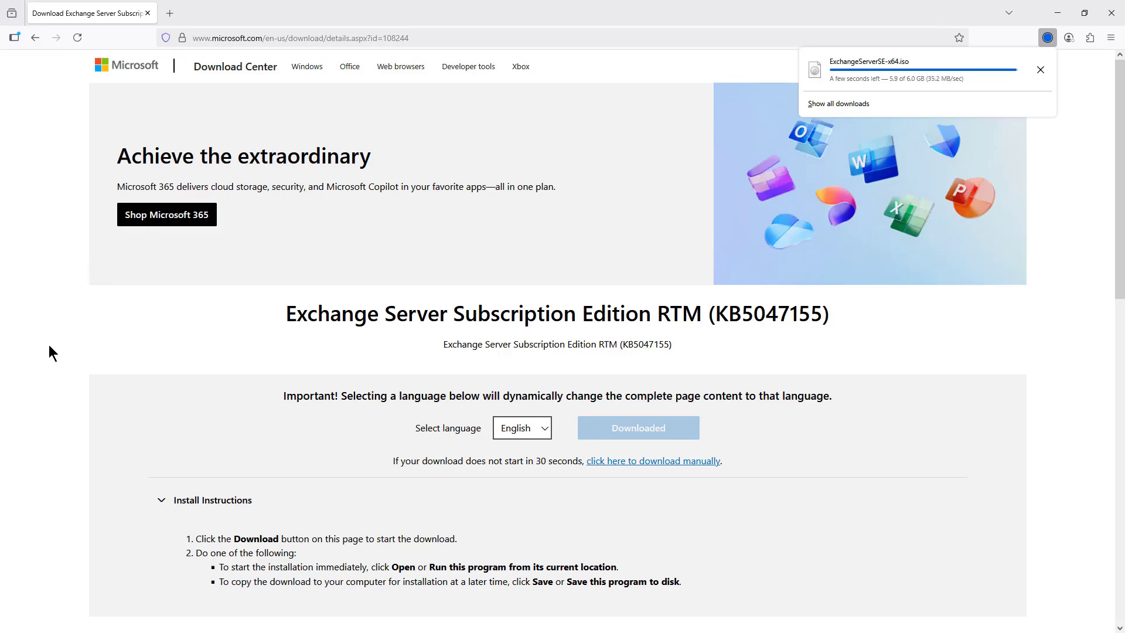
mouse_move(115, 338)
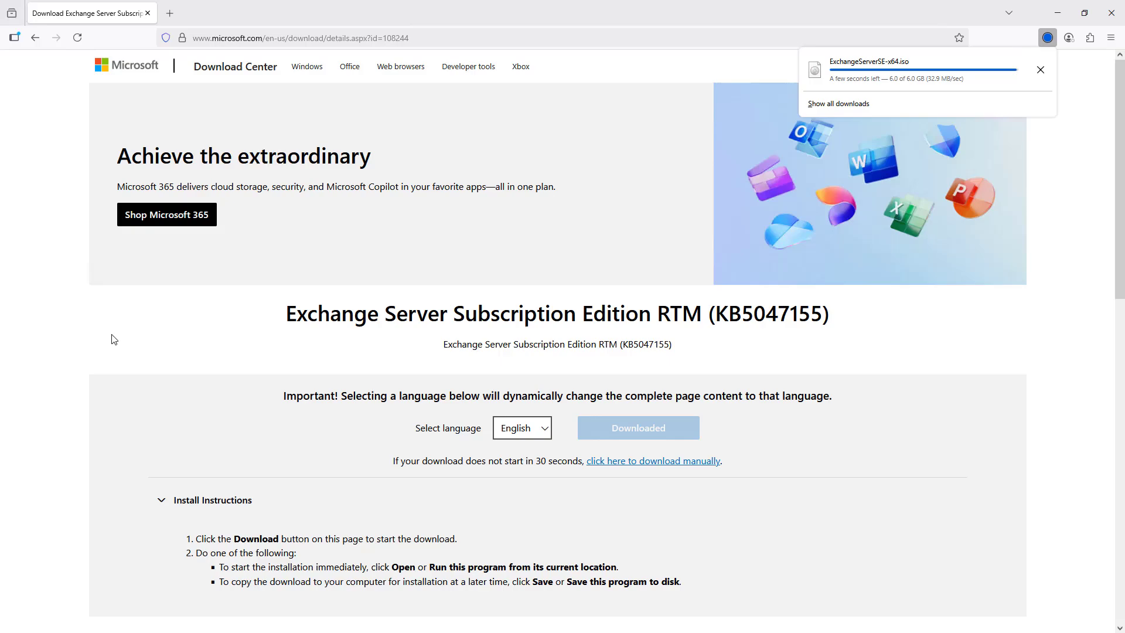
mouse_move(121, 311)
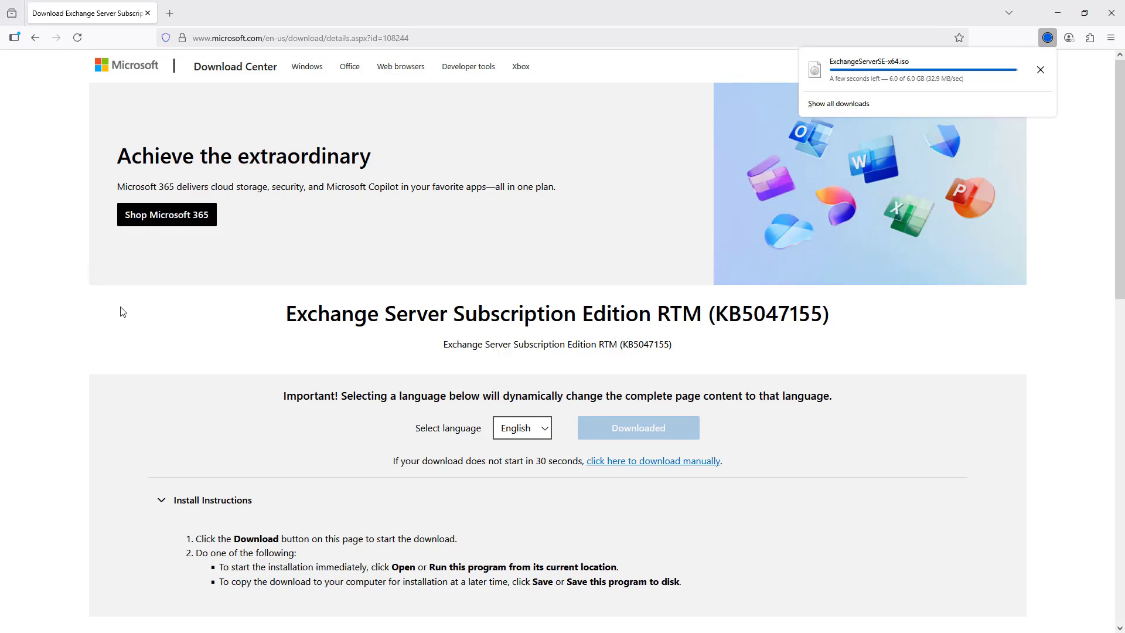
mouse_move(250, 320)
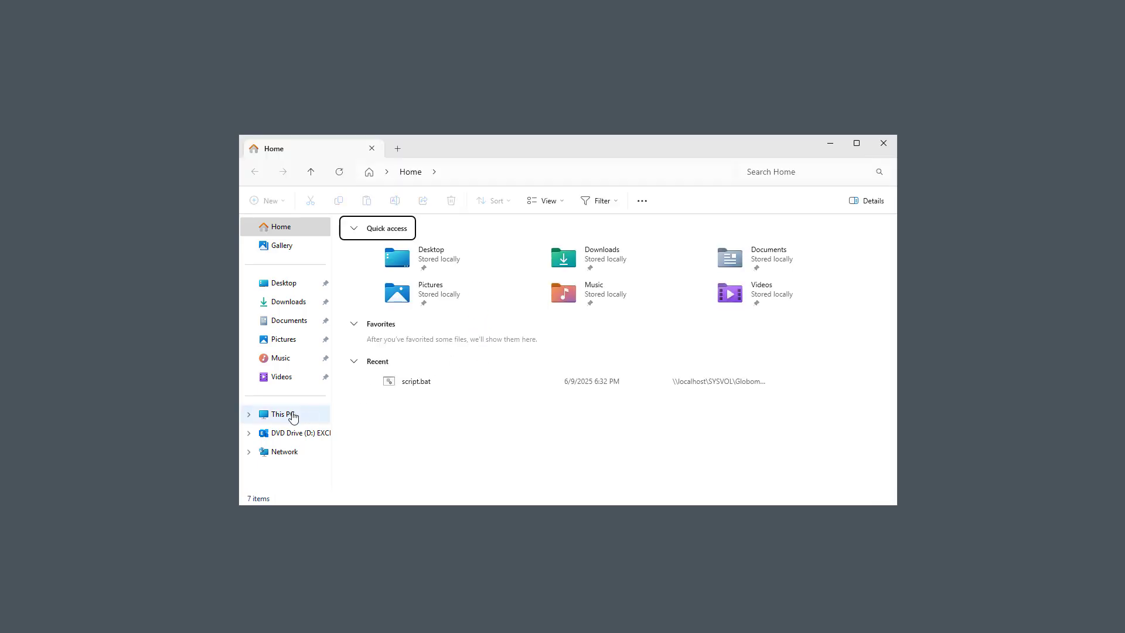
- Browse This PC to the DVD Drive (D:) and launch the Exchange Setup from the disc
left_click(281, 414)
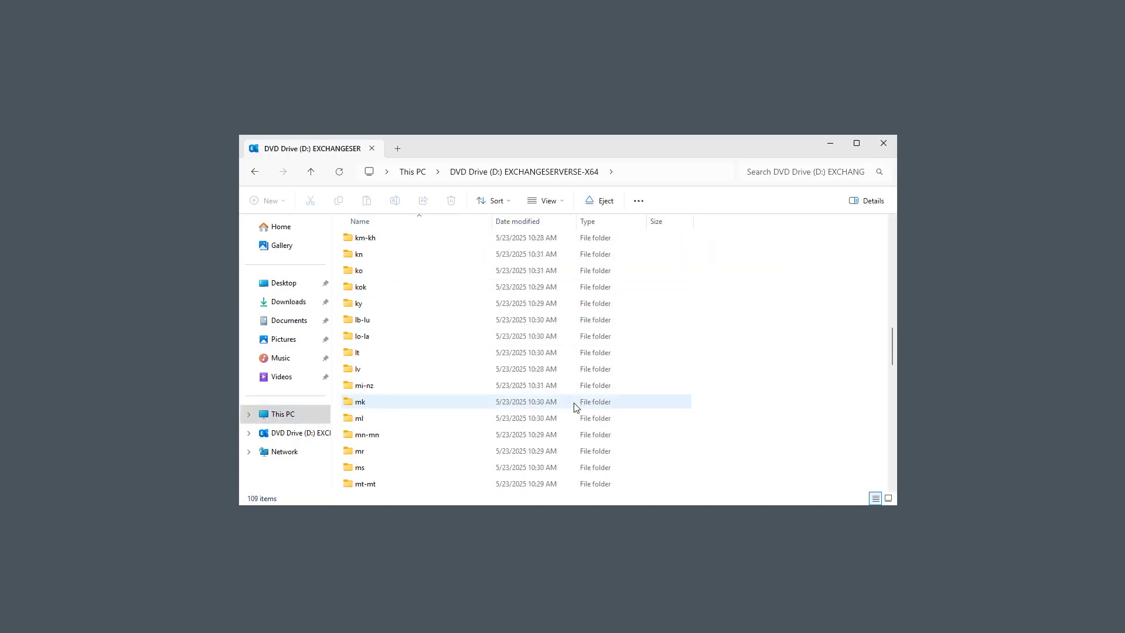
scroll("down", 3)
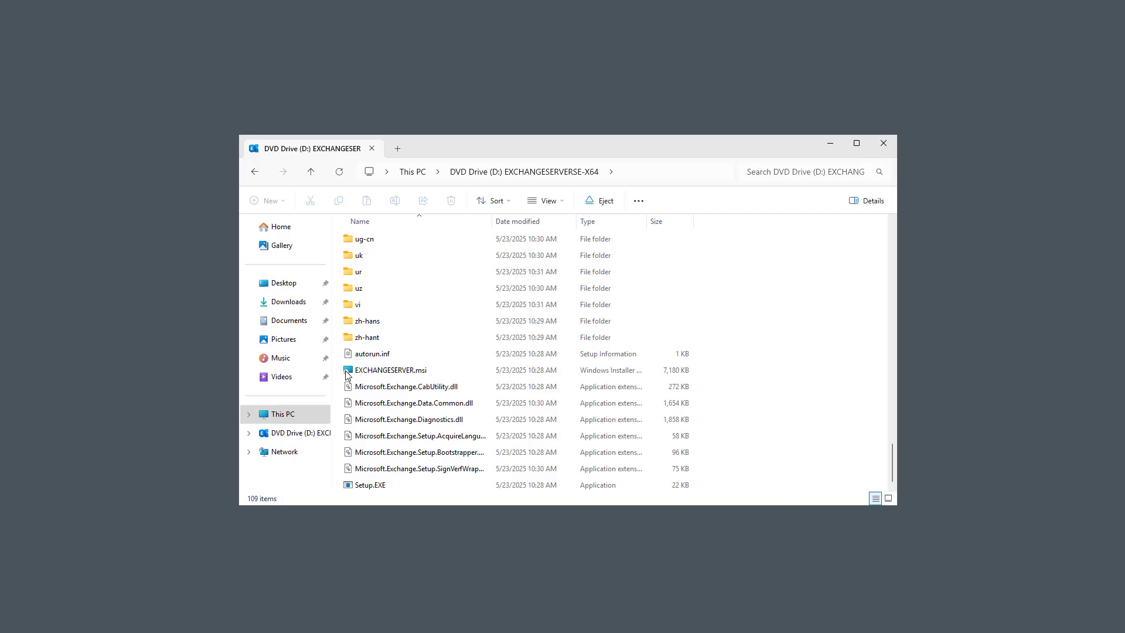
left_click(391, 369)
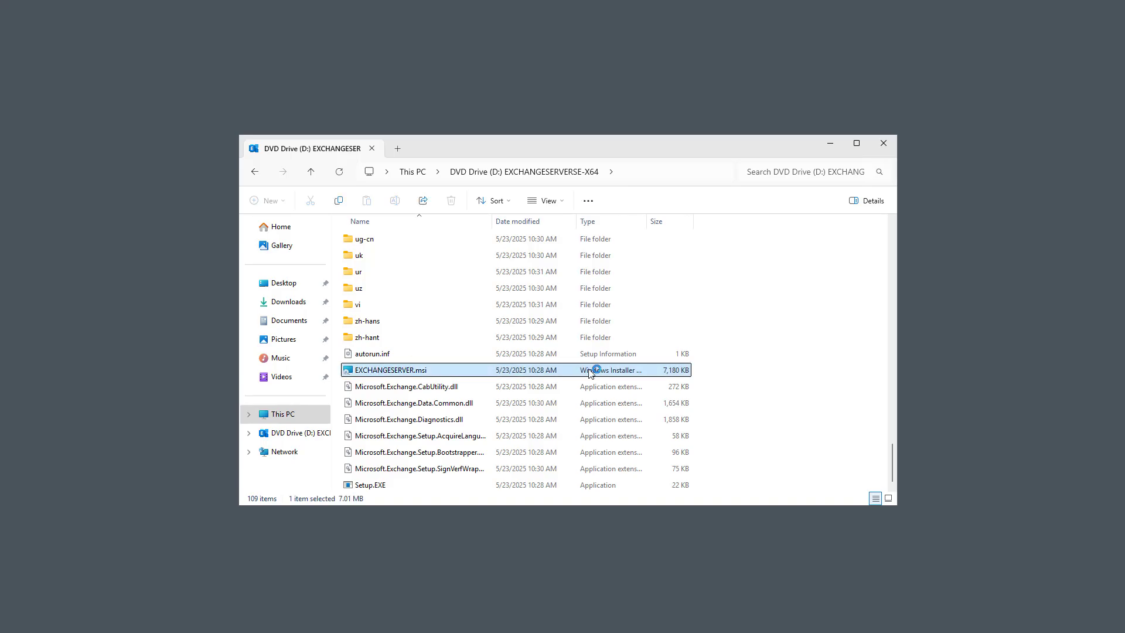
double_click(391, 370)
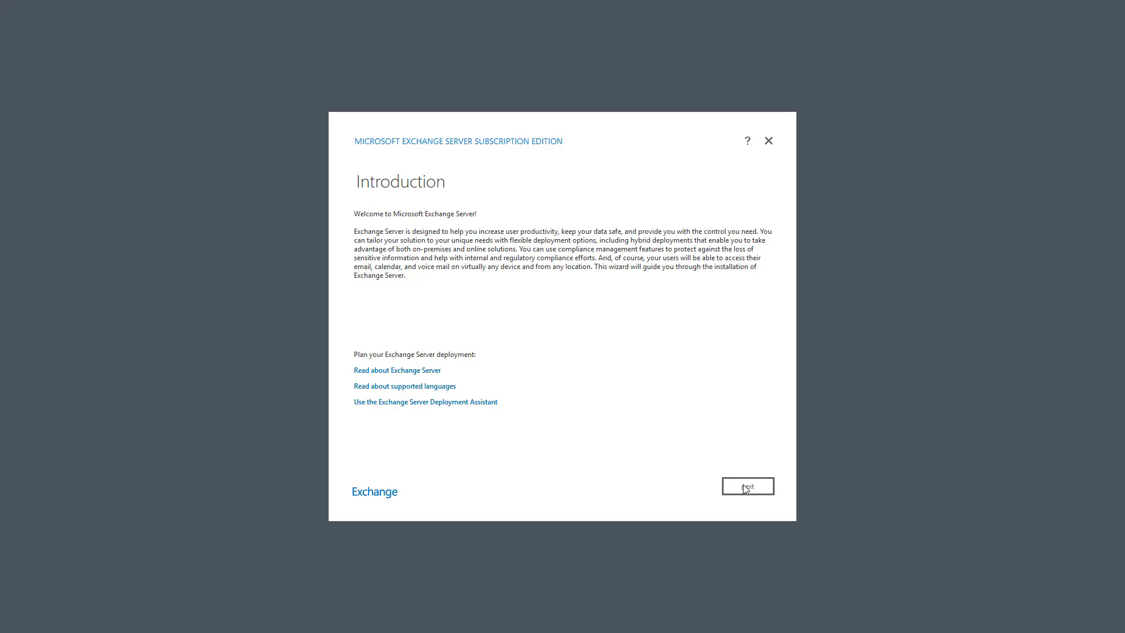
- Move past Introduction, accept the License Agreement and keep Recommended Settings
left_click(748, 486)
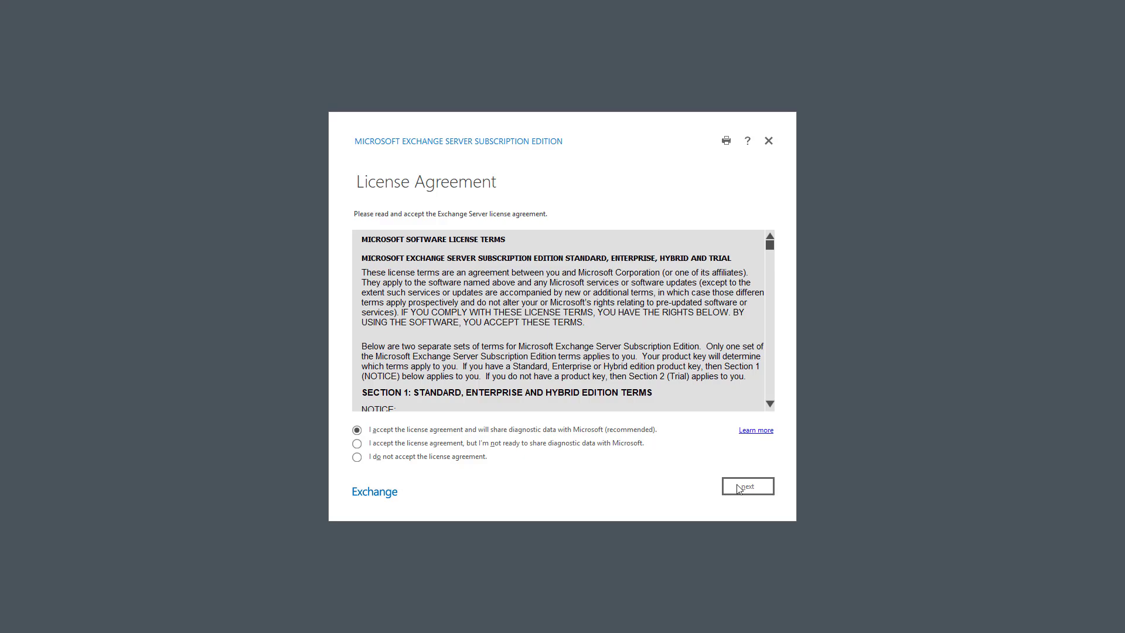
left_click(748, 485)
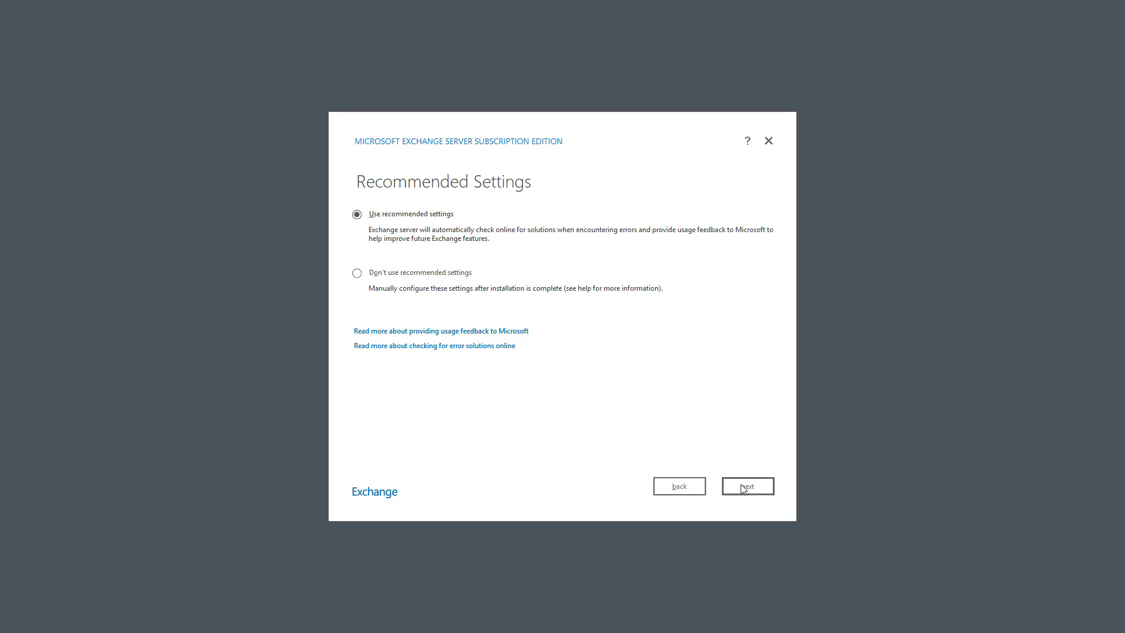
left_click(748, 486)
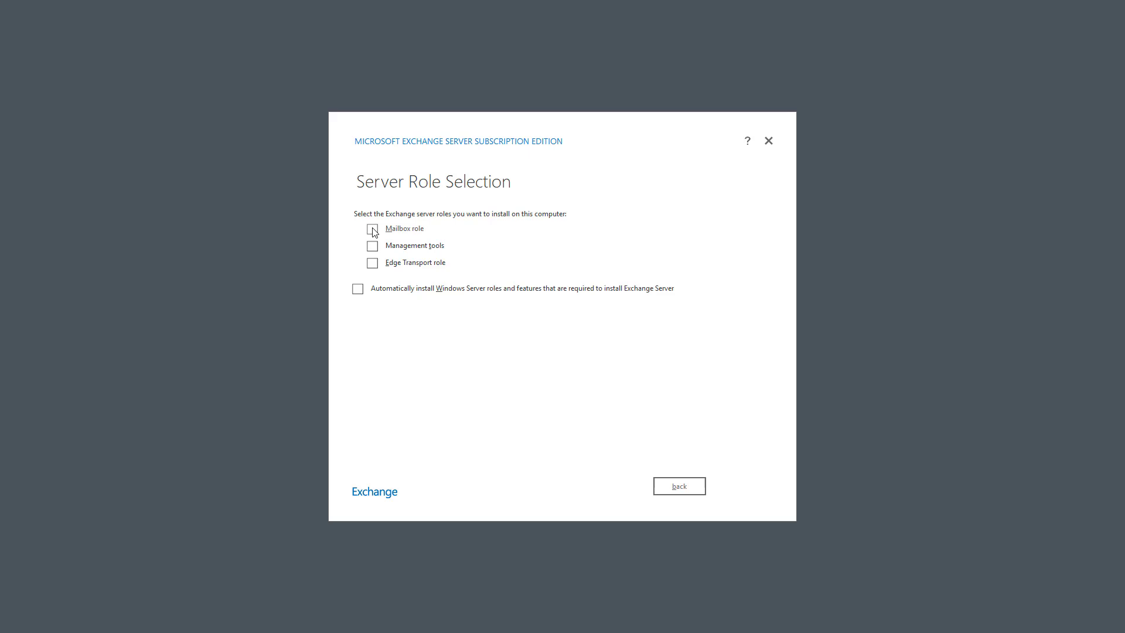
- Choose the Mailbox role with automatic Windows features, default install path and First Organization name
left_click(371, 228)
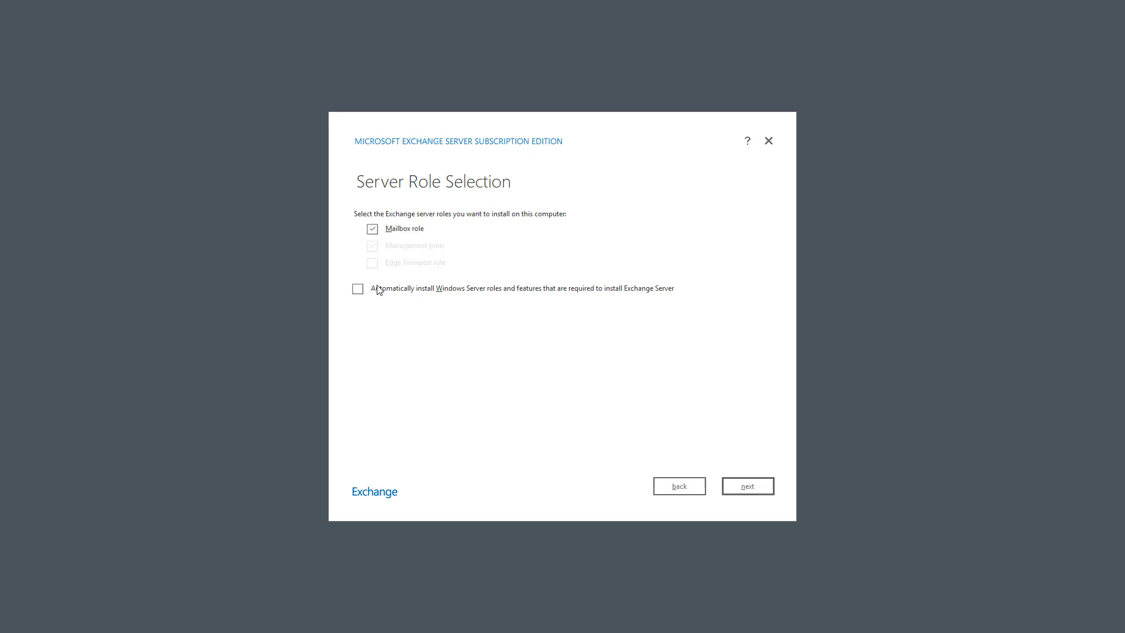
left_click(359, 289)
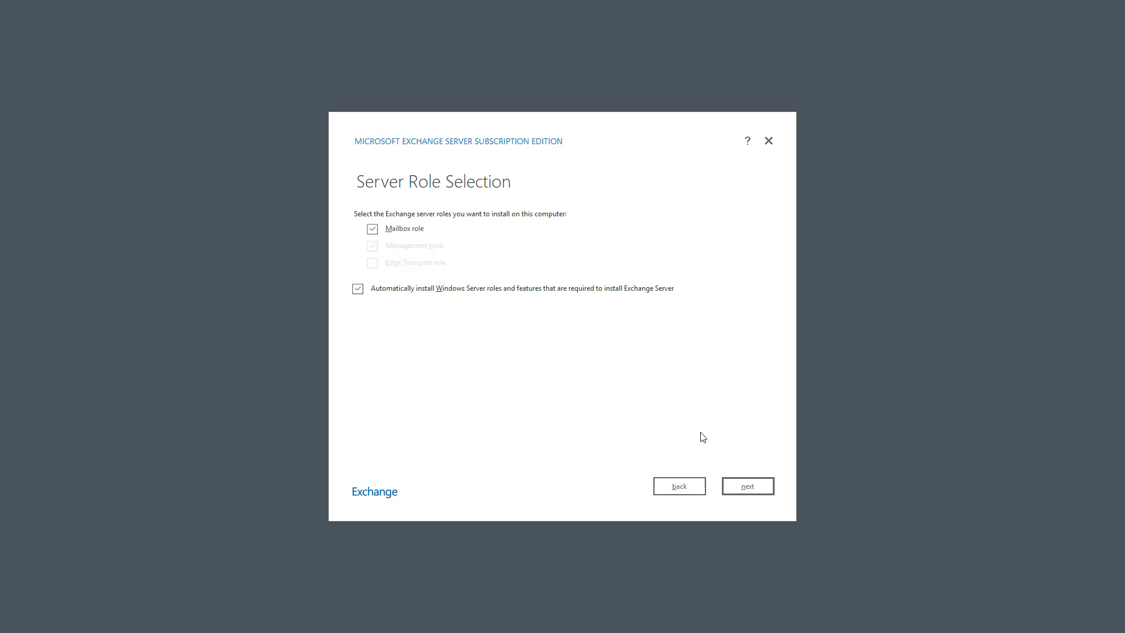
left_click(748, 486)
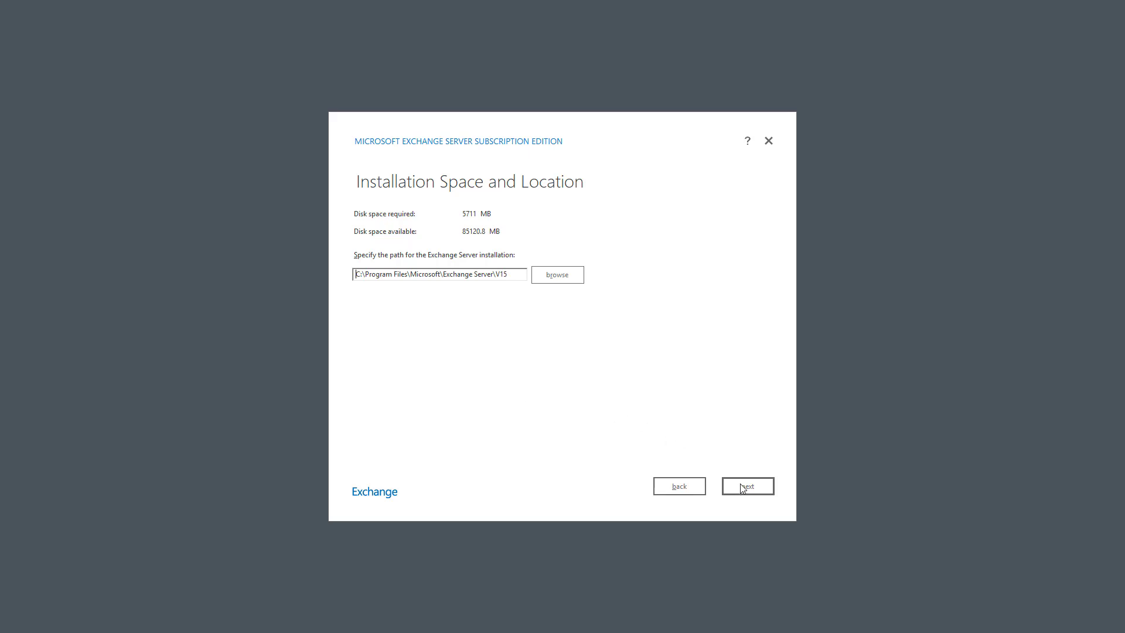
left_click(748, 486)
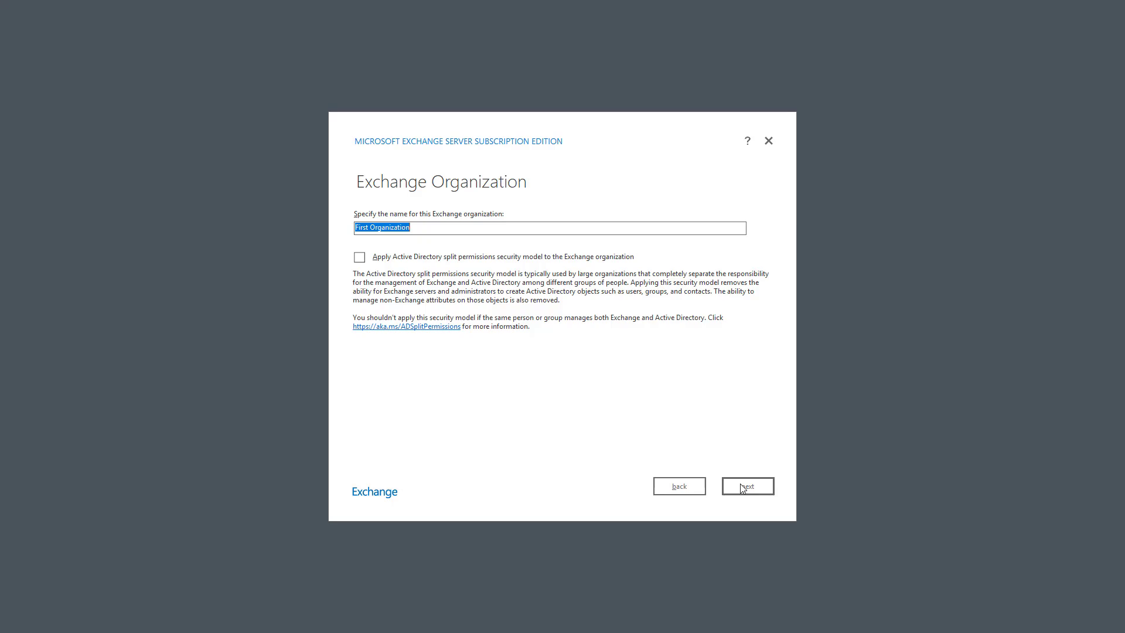
mouse_move(401, 261)
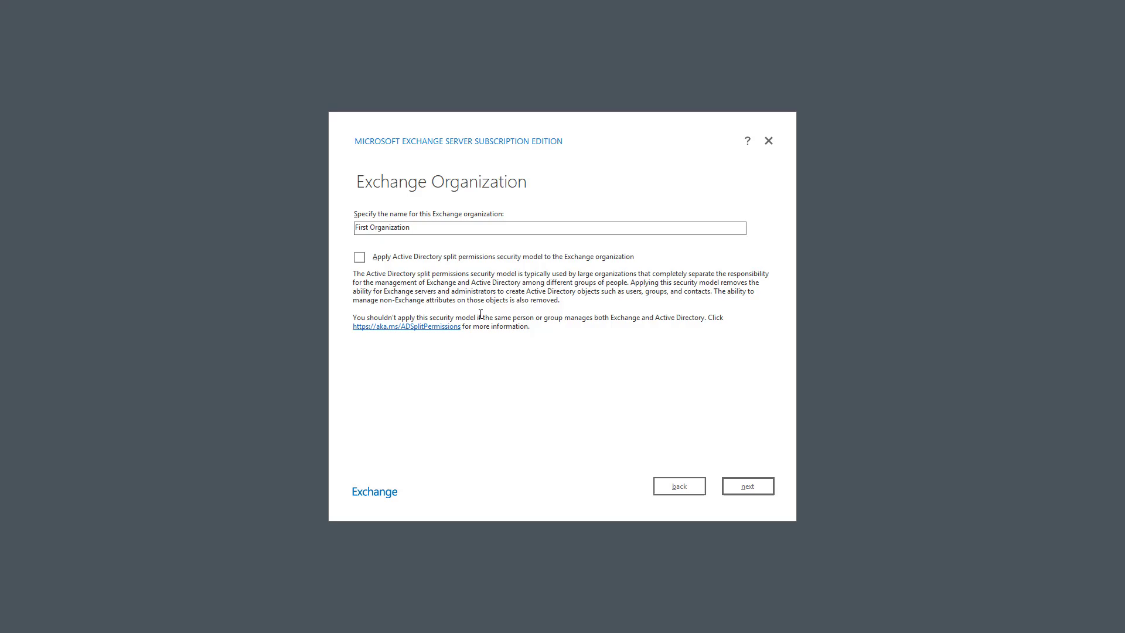
mouse_move(620, 426)
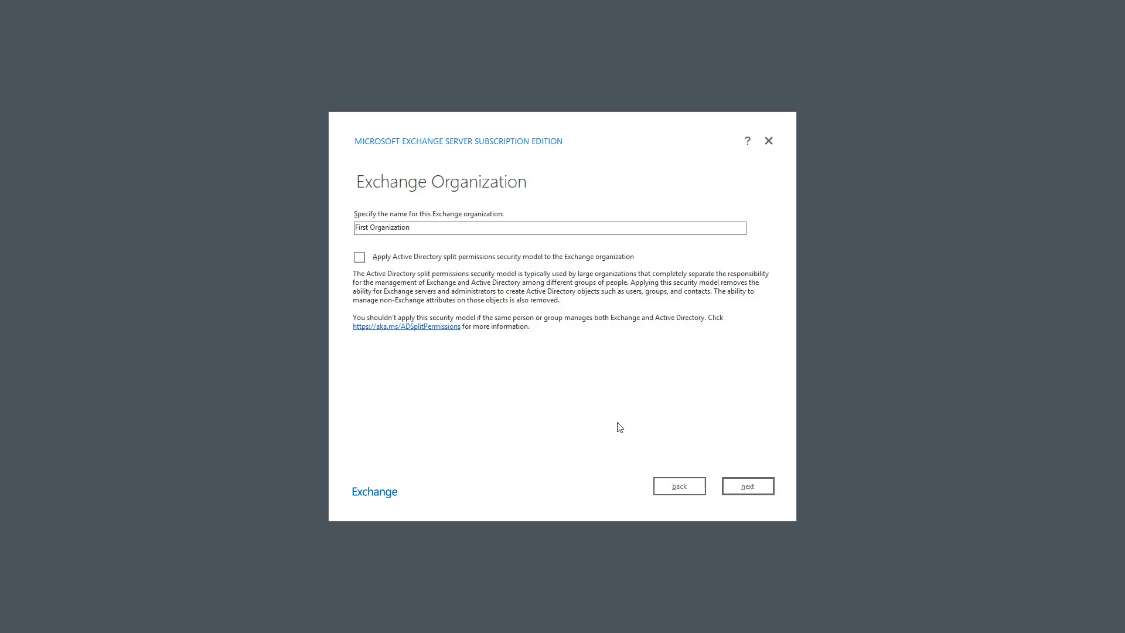
left_click(748, 485)
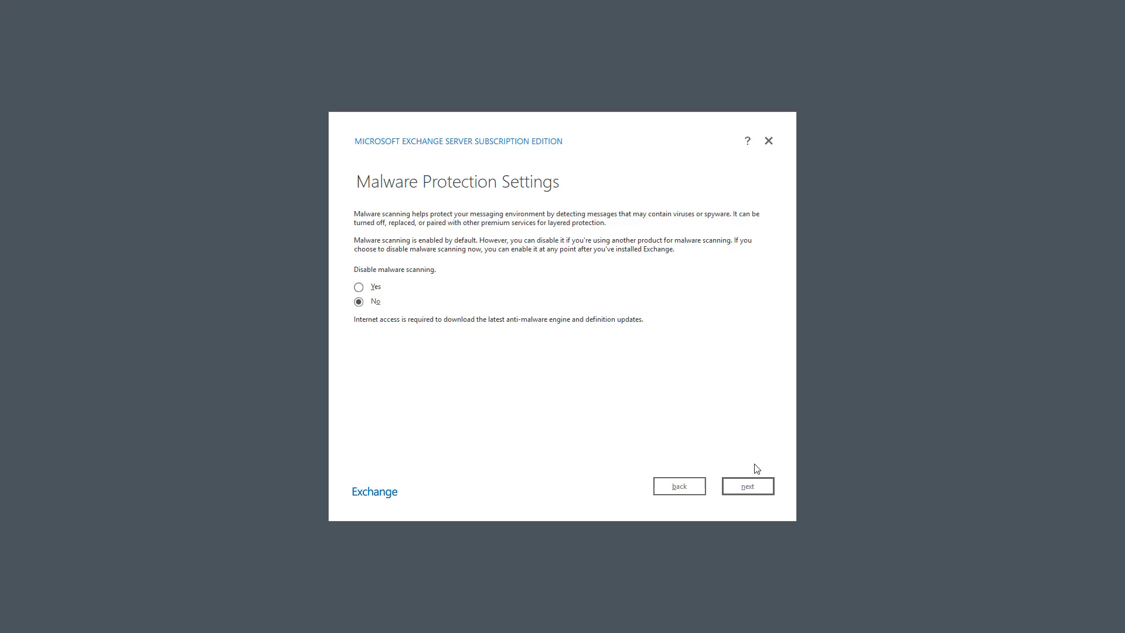
mouse_move(642, 410)
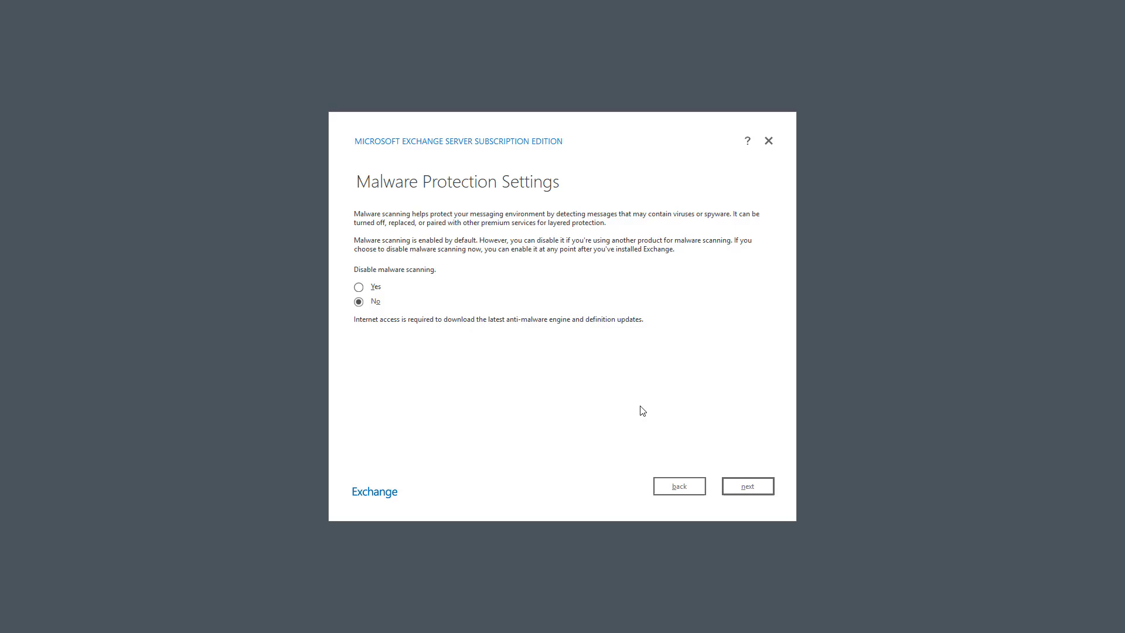
- Keep malware scanning on, run Readiness Checks, review the prerequisite errors and Retry
left_click(748, 485)
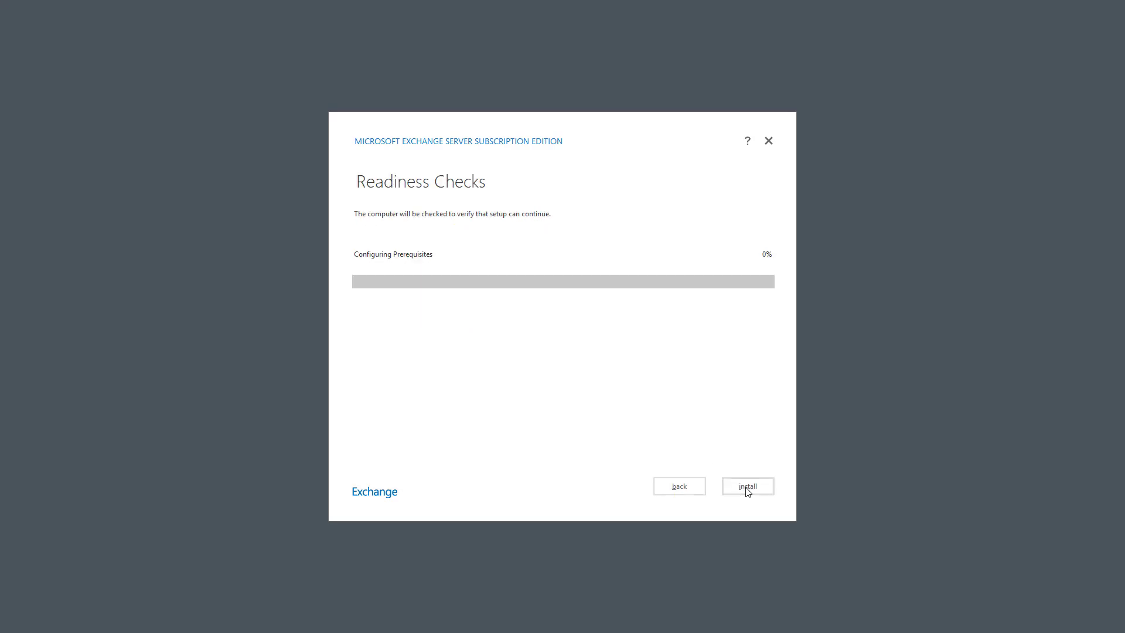
mouse_move(708, 408)
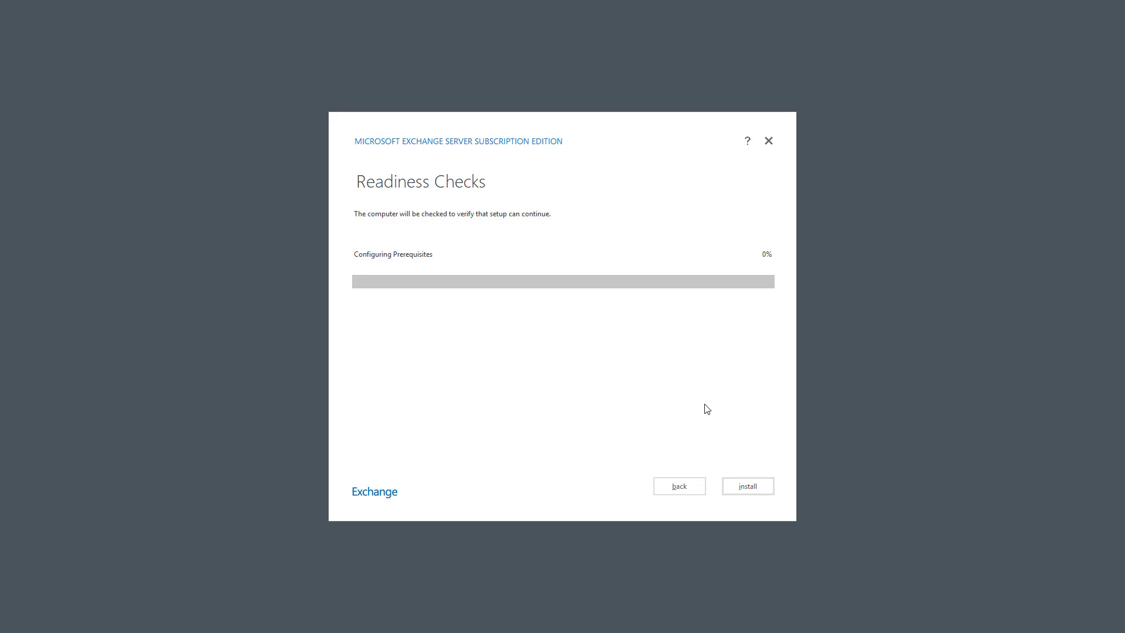
left_click(748, 485)
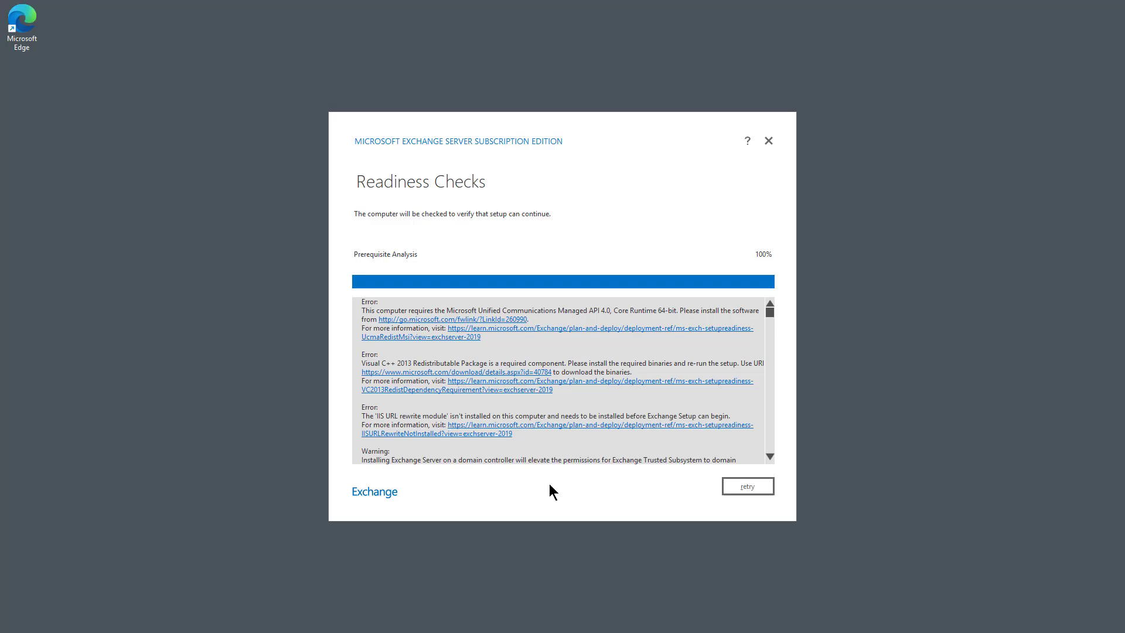
mouse_move(477, 340)
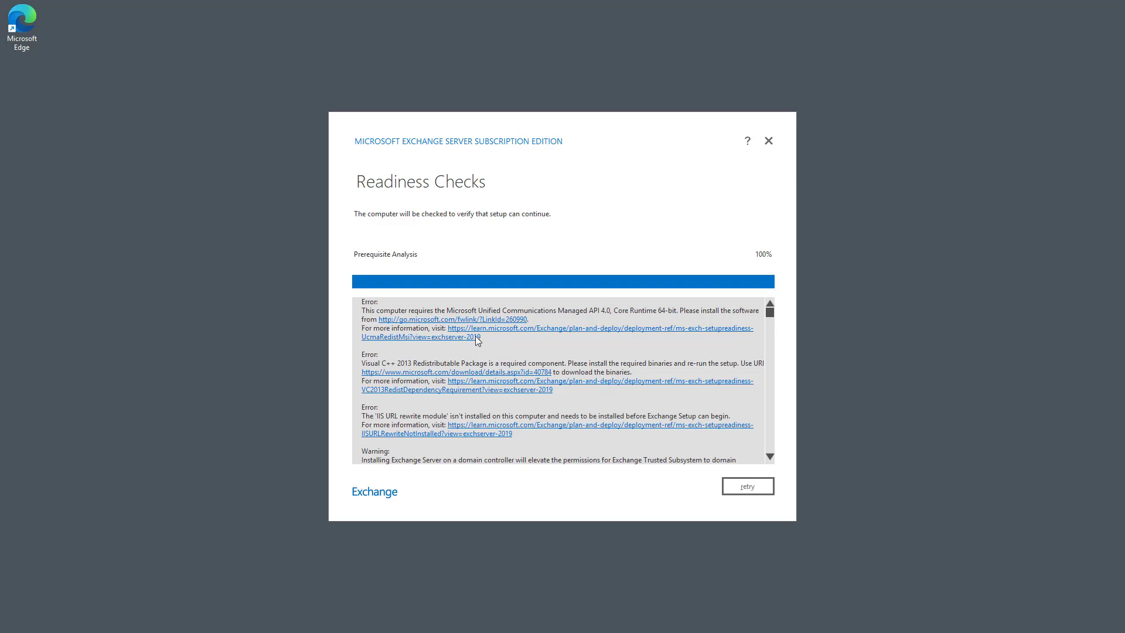
mouse_move(456, 330)
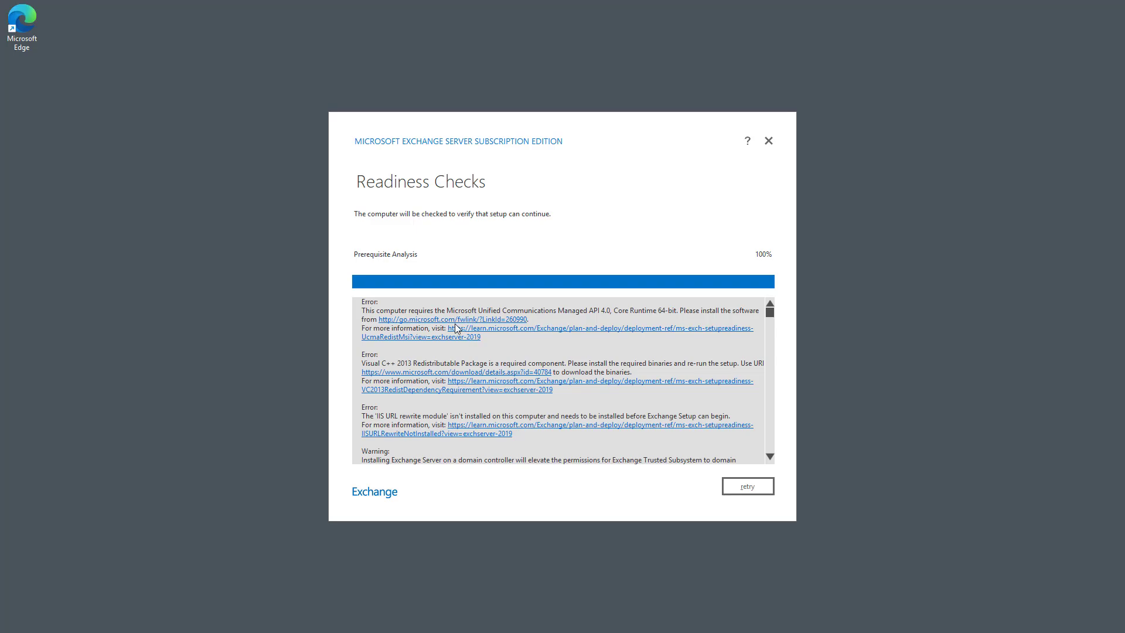
mouse_move(464, 373)
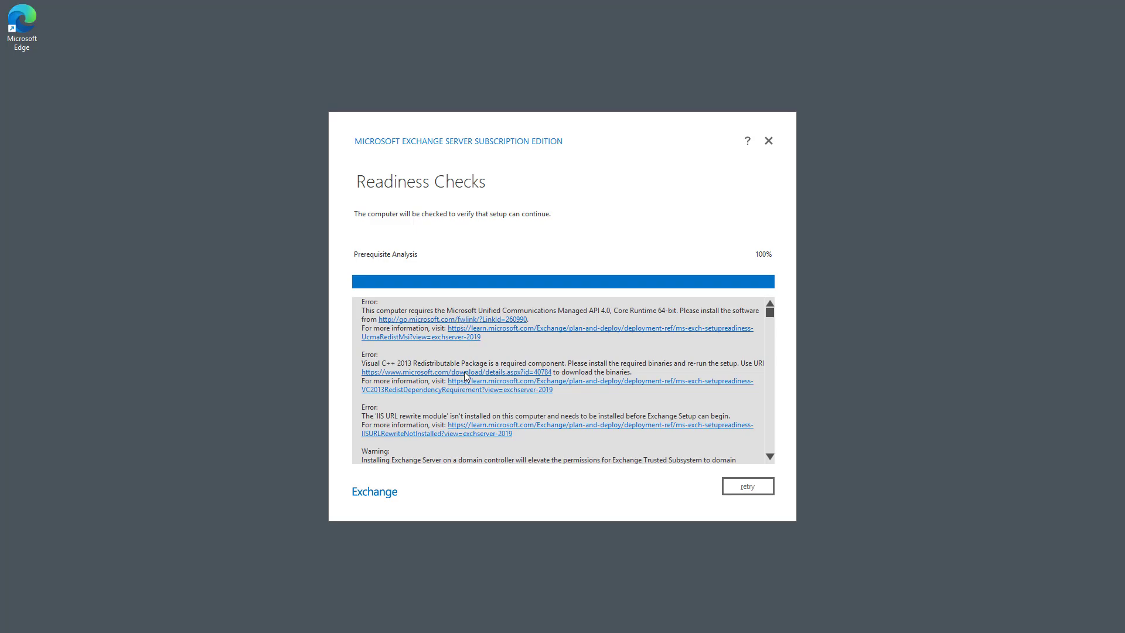
mouse_move(476, 403)
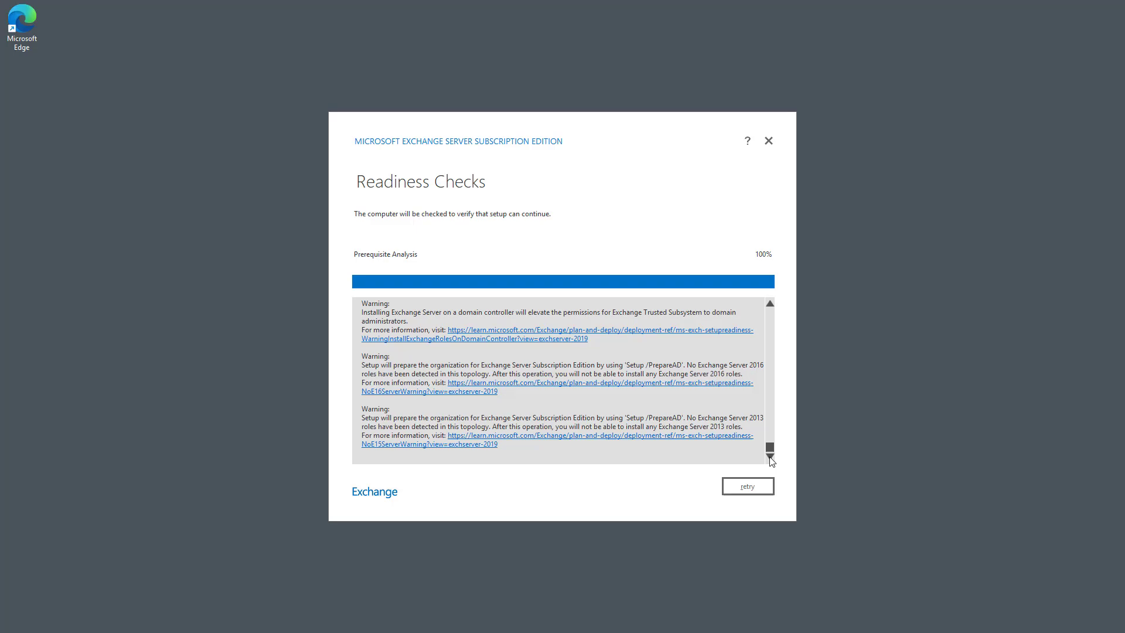
mouse_move(543, 410)
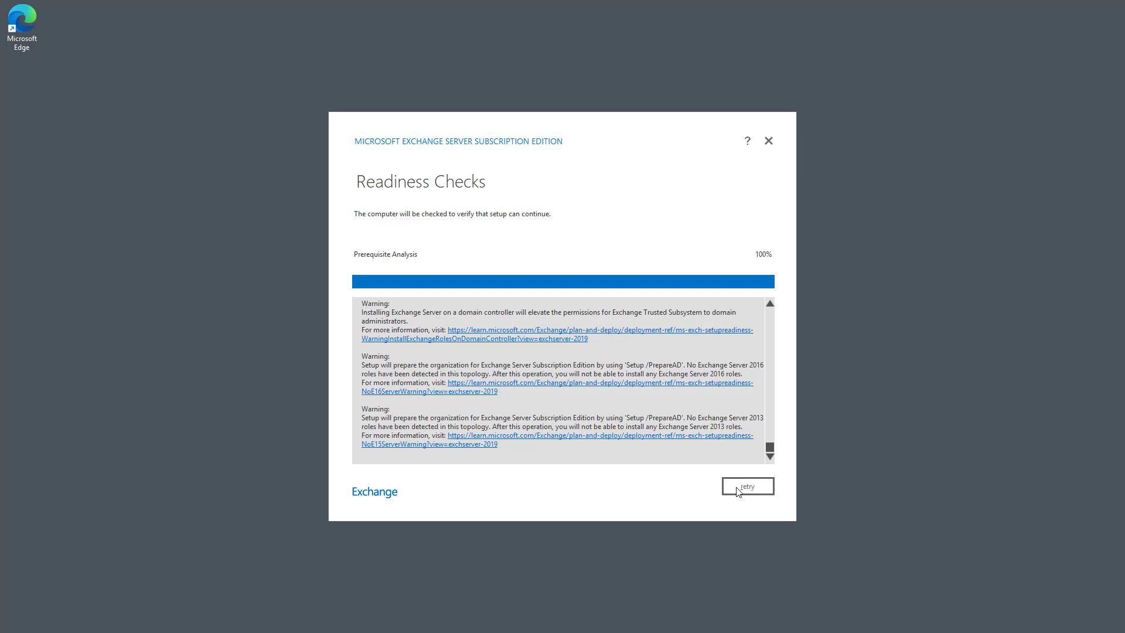
left_click(748, 486)
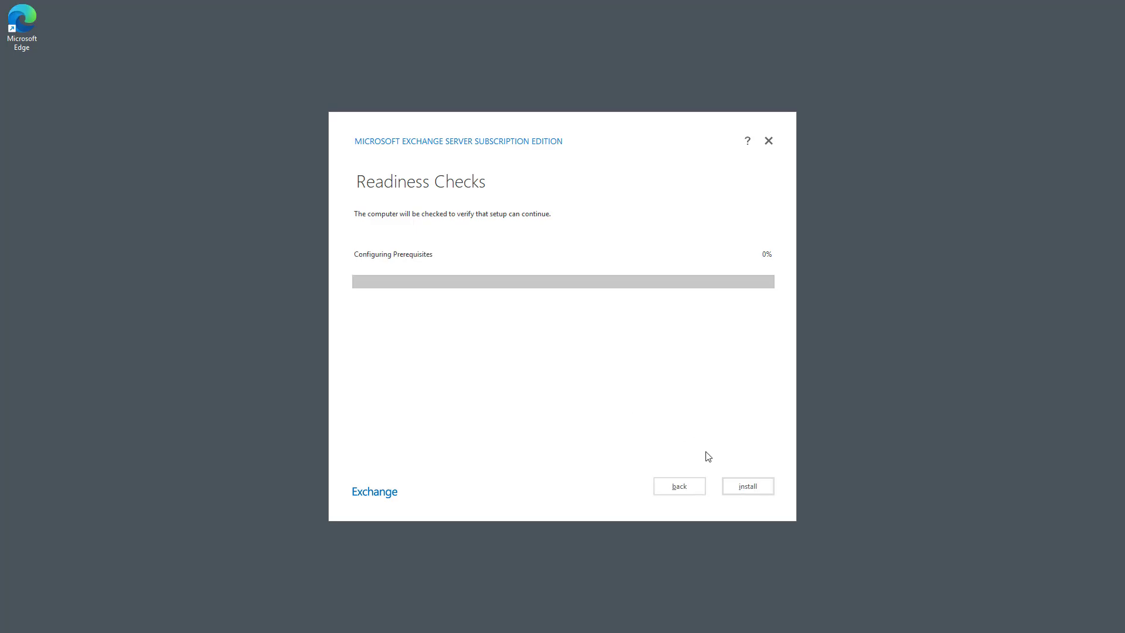
left_click(748, 485)
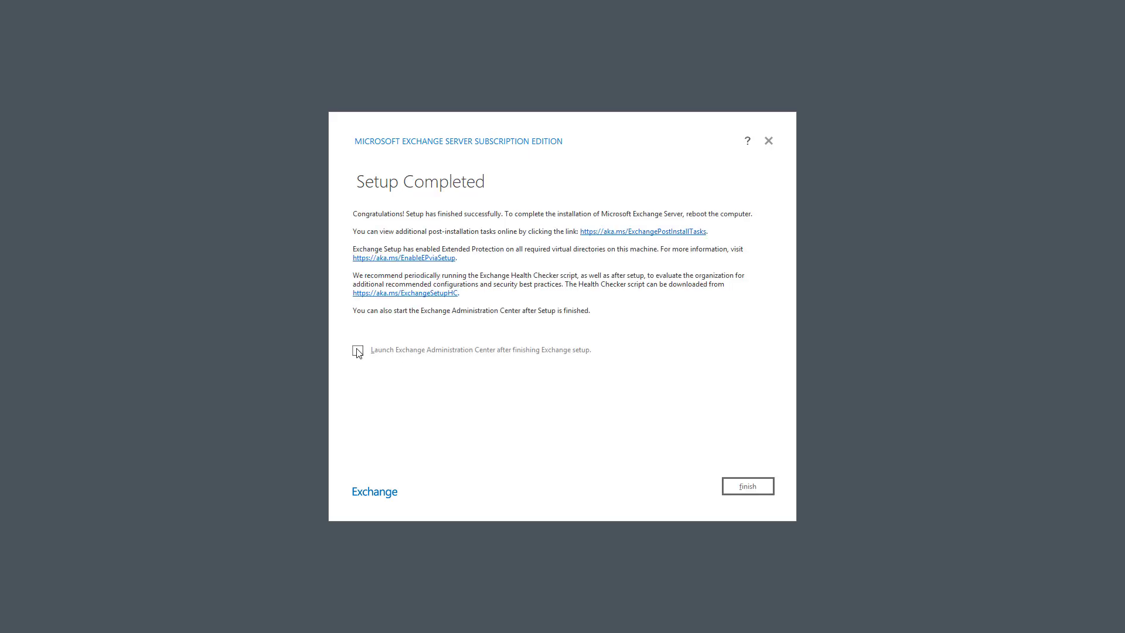
- Enable launching the Exchange Administration Center when setup finishes
left_click(359, 349)
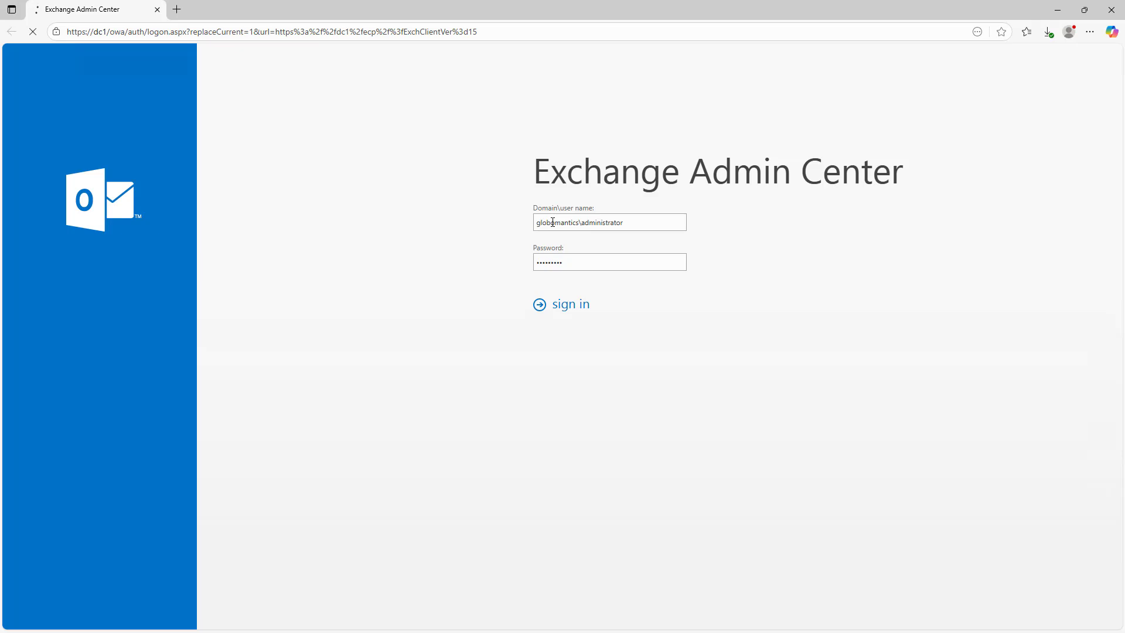
- Sign in to Exchange Admin Center as the domain administrator
left_click(570, 304)
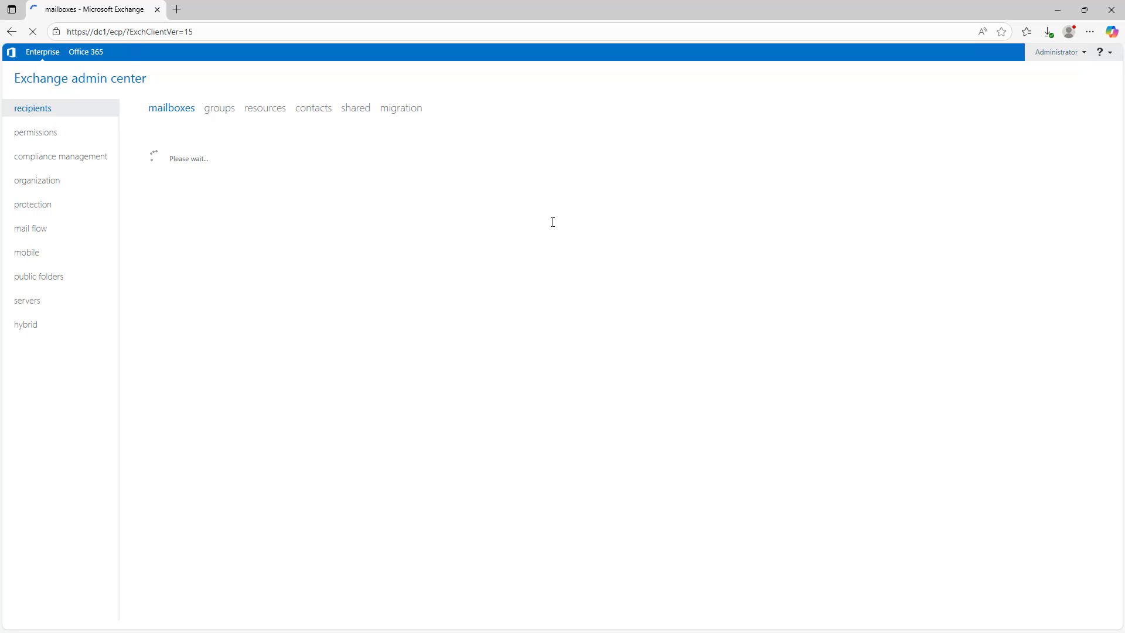
mouse_move(549, 228)
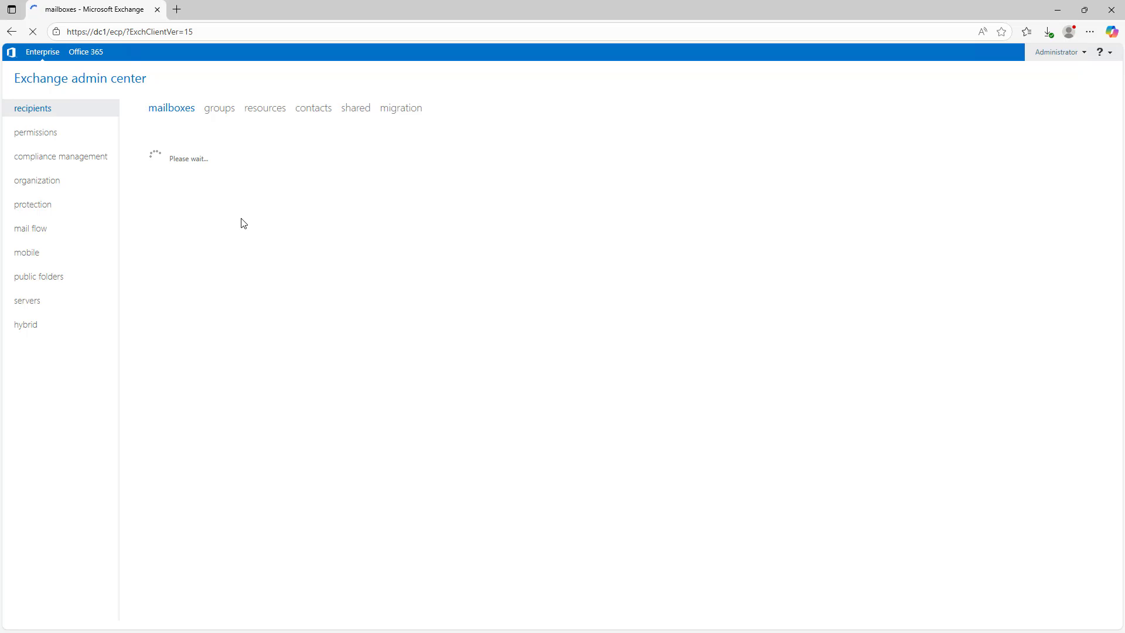
mouse_move(197, 193)
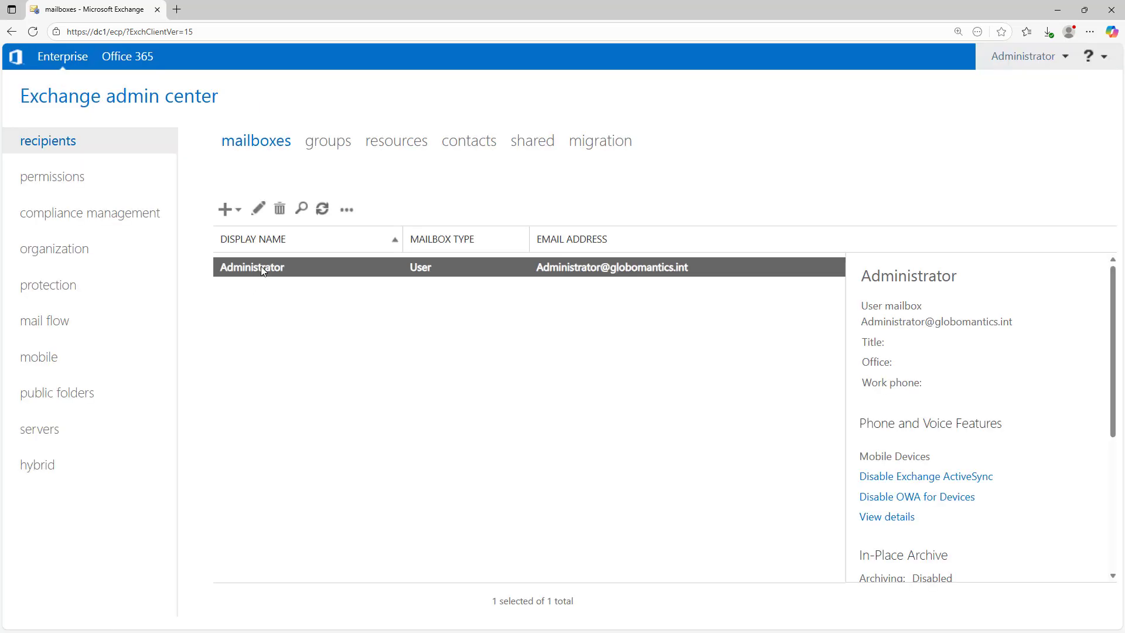
mouse_move(276, 272)
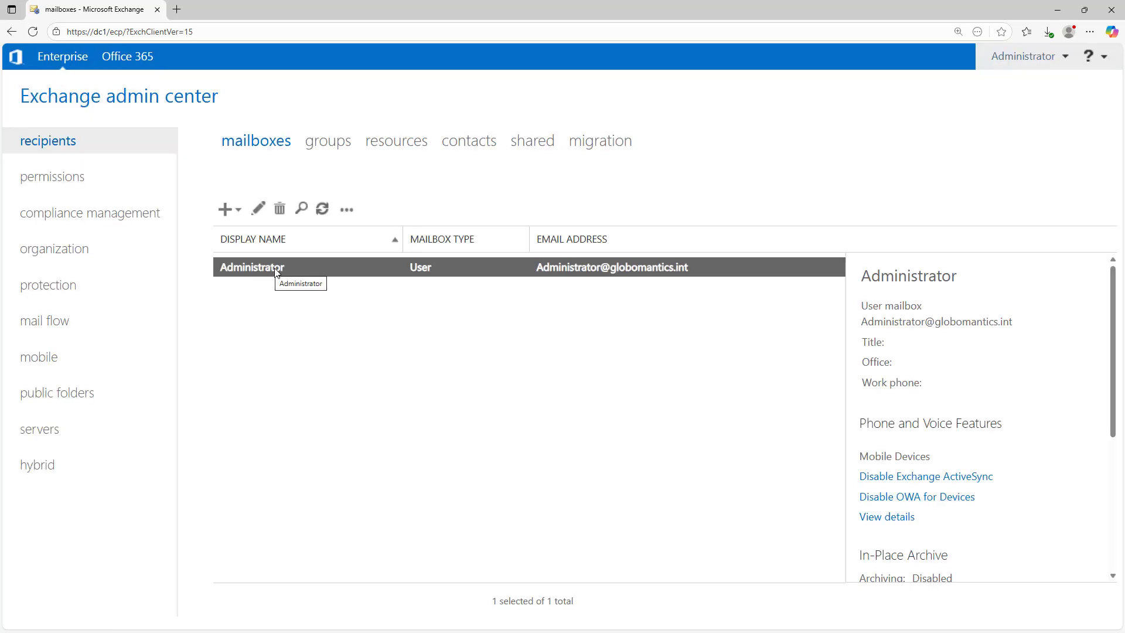
mouse_move(269, 312)
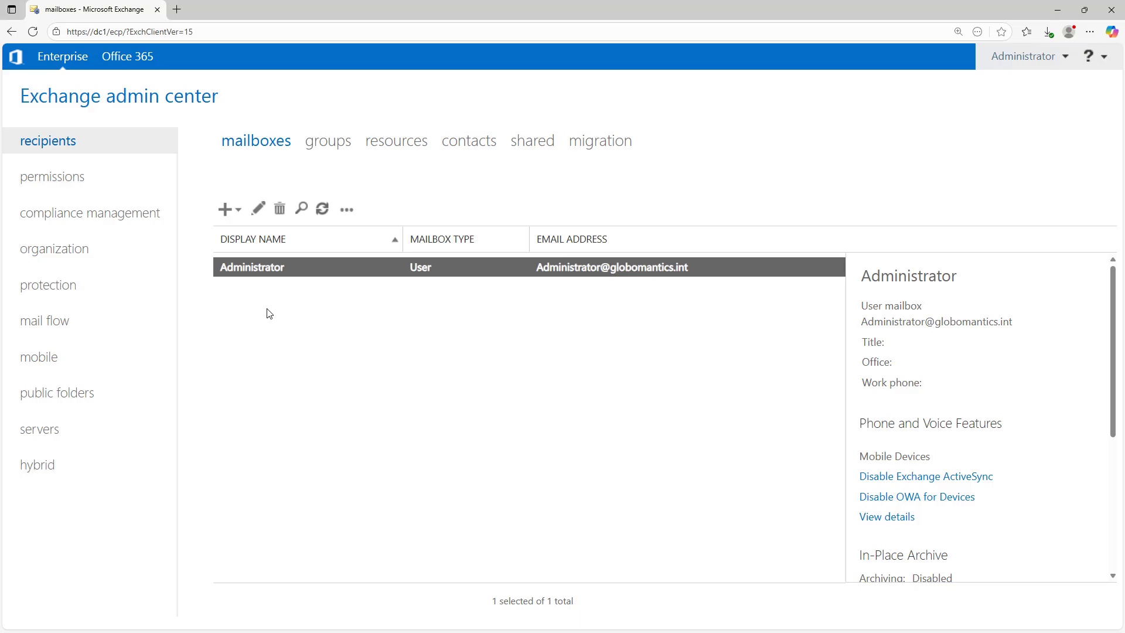
- Create a user mailbox for the existing Test account with alias 'test' and save it
left_click(226, 209)
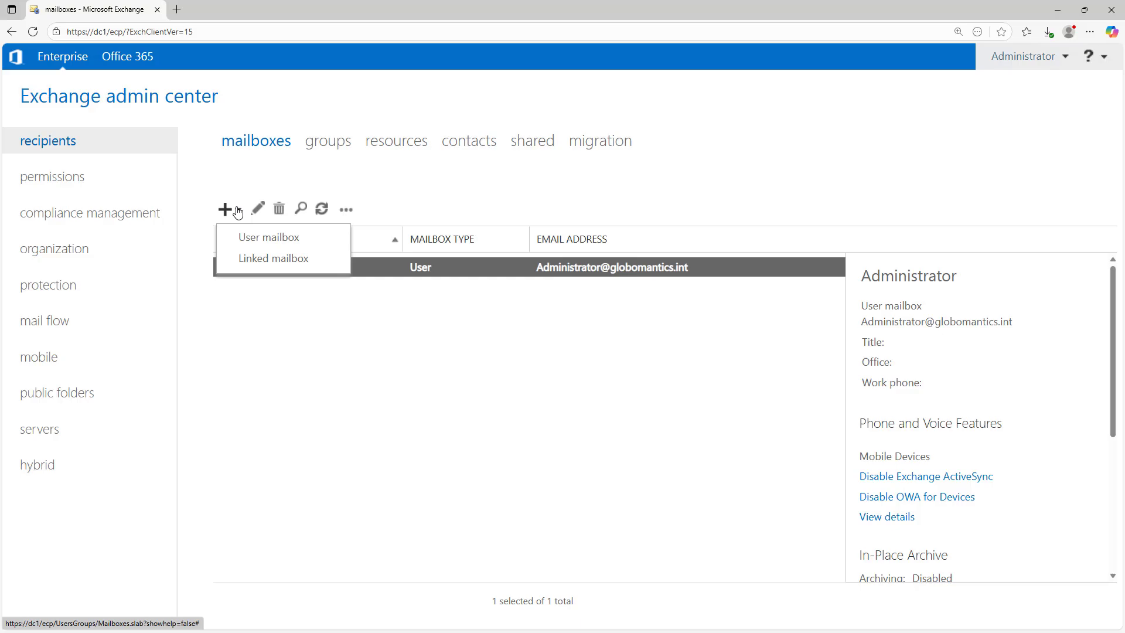
mouse_move(251, 237)
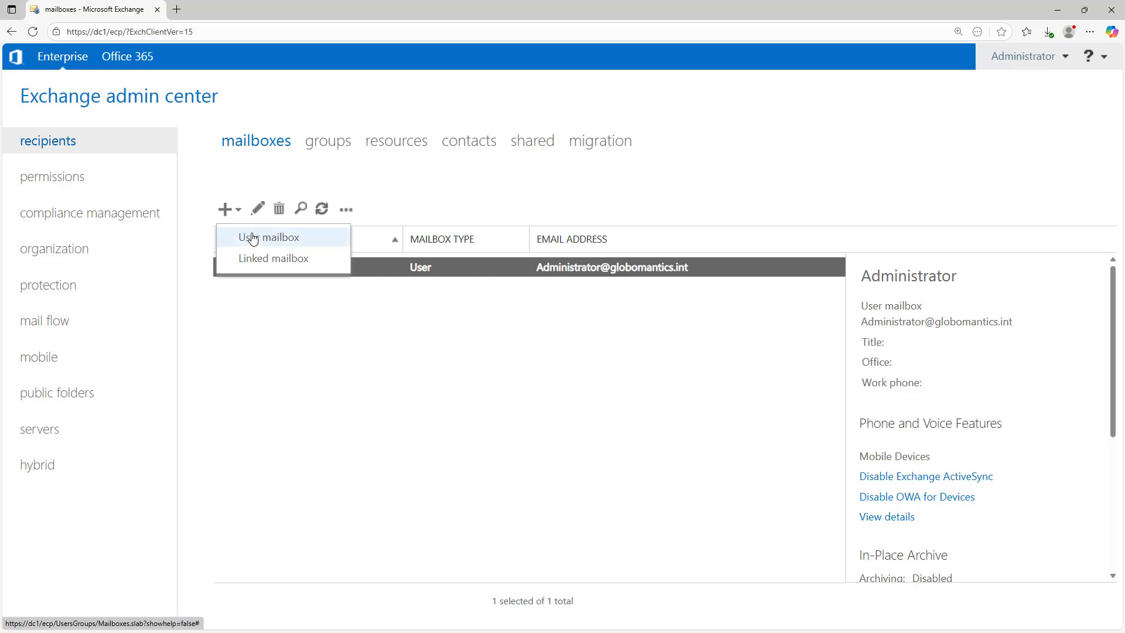
left_click(259, 236)
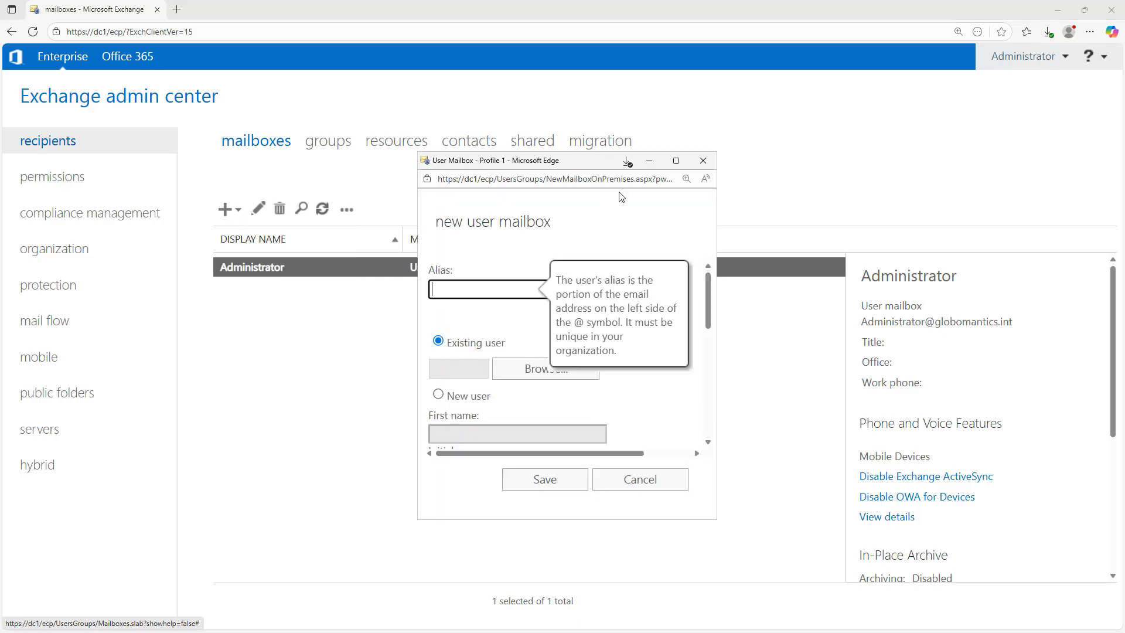
mouse_move(599, 308)
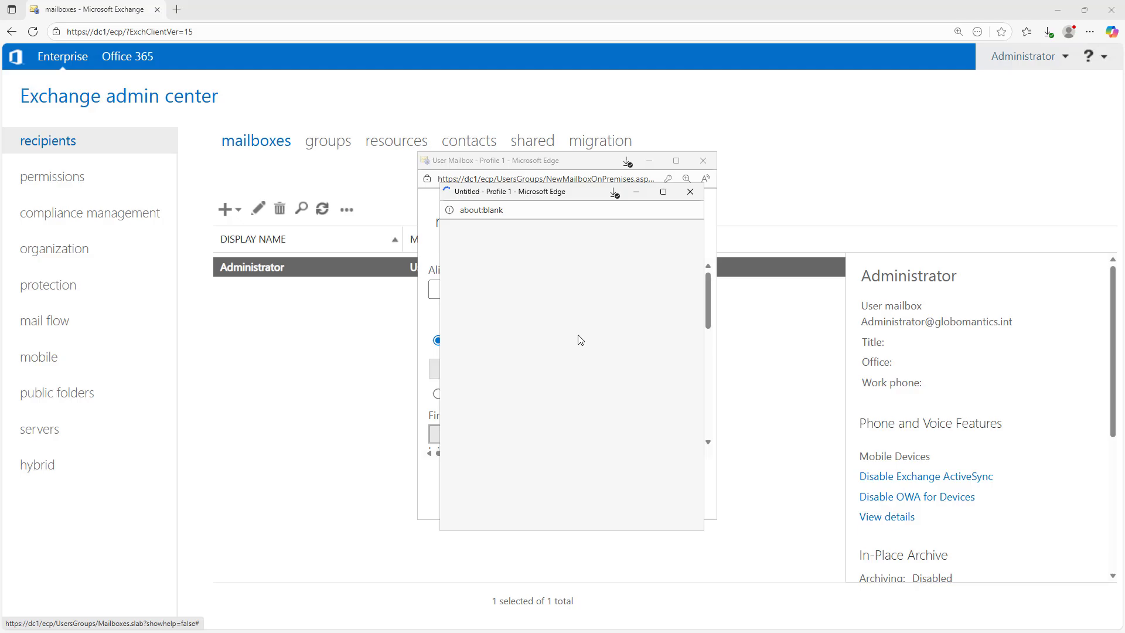
mouse_move(583, 333)
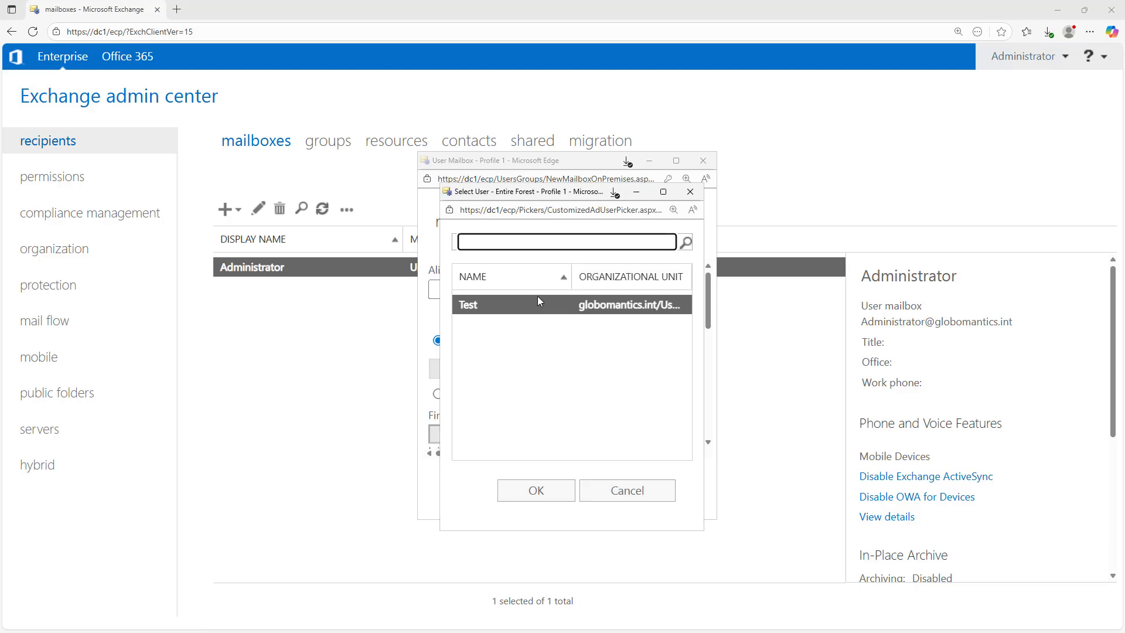
left_click(536, 490)
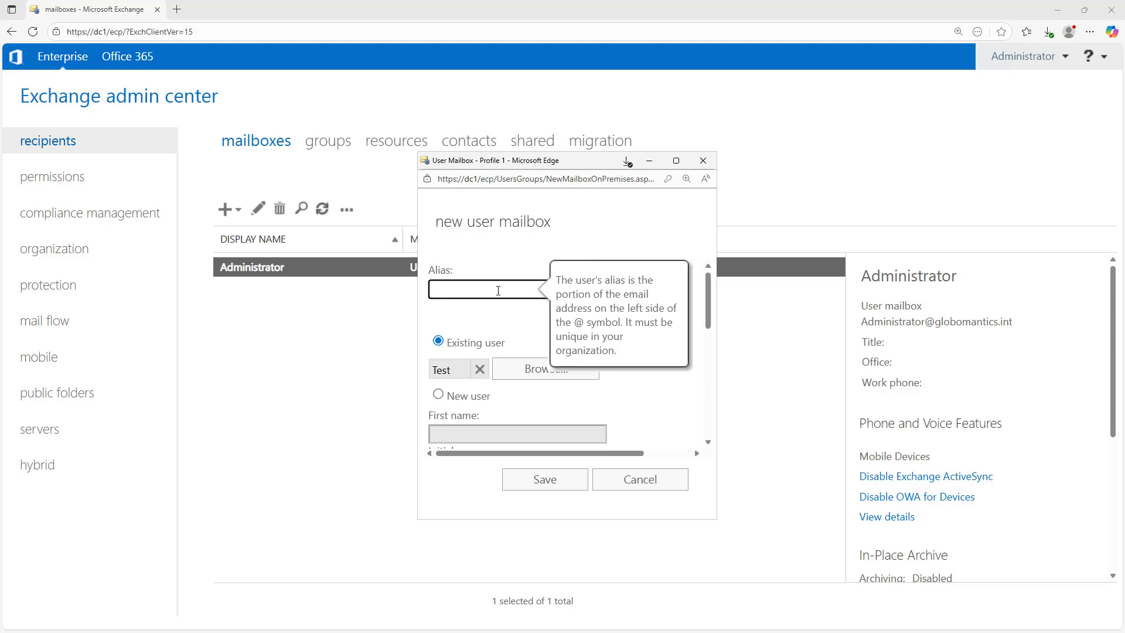
type("test")
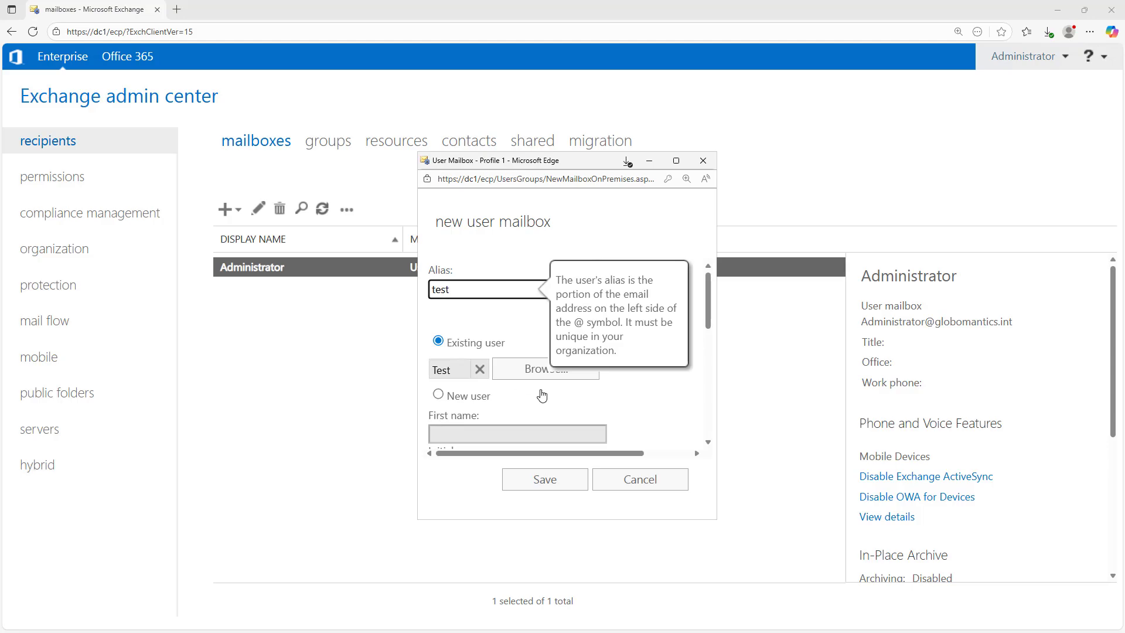
left_click(437, 394)
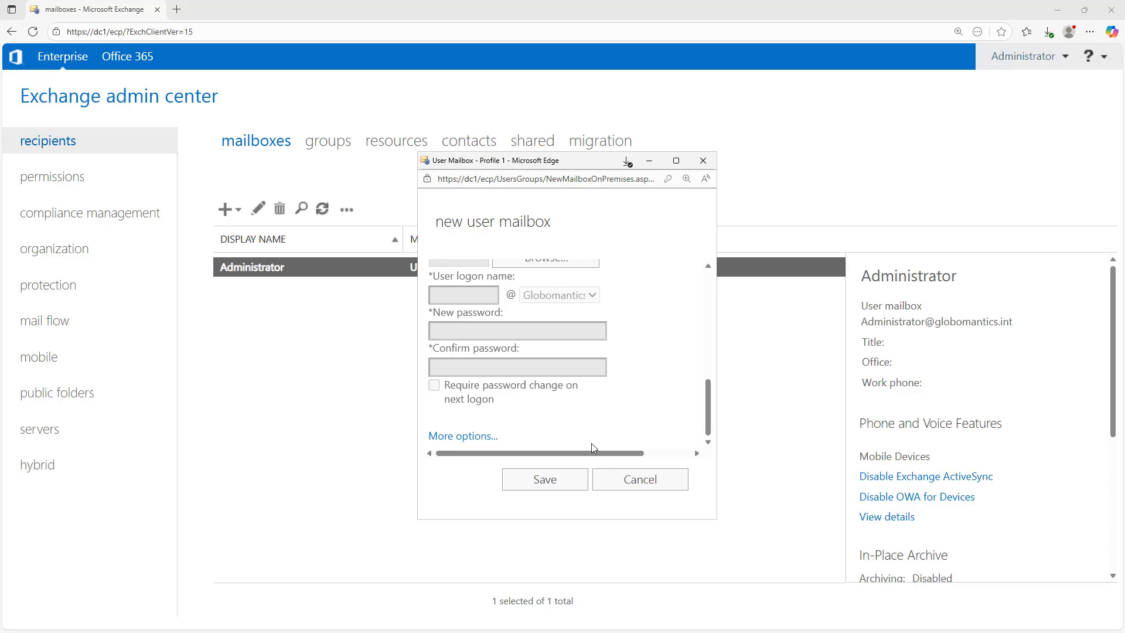
mouse_move(546, 482)
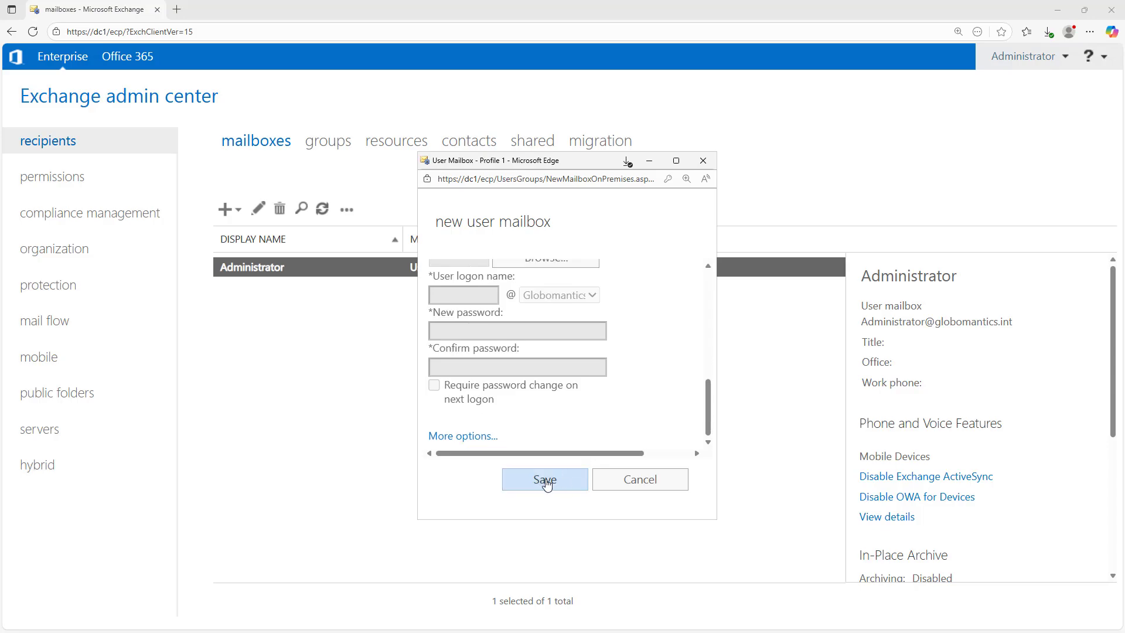
left_click(544, 480)
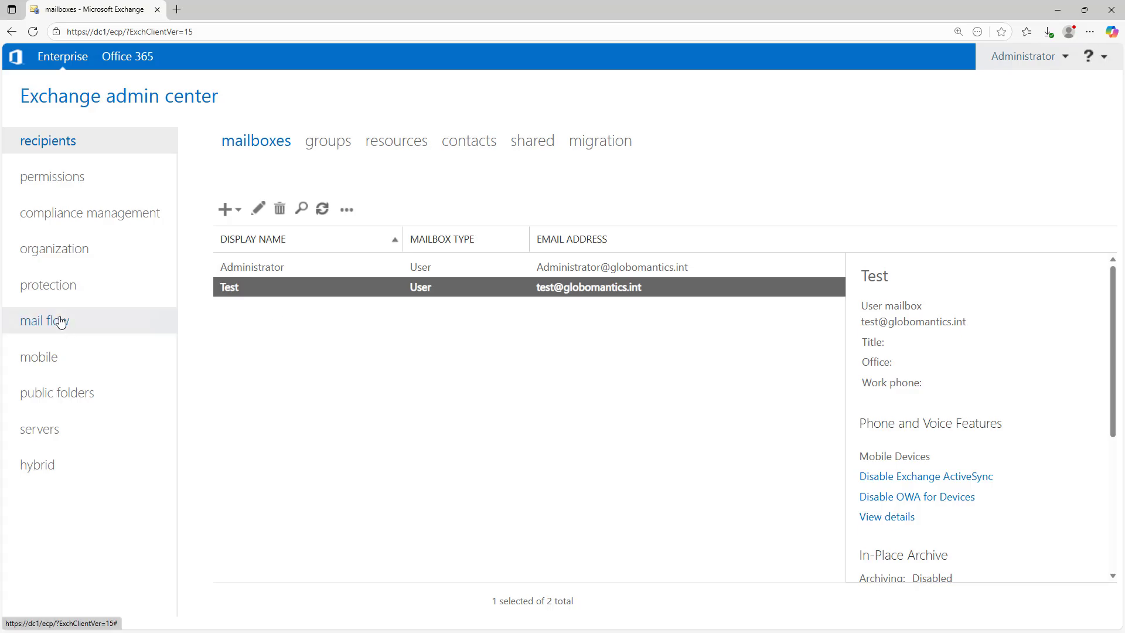
- View the send connectors list in the mail flow area
left_click(36, 320)
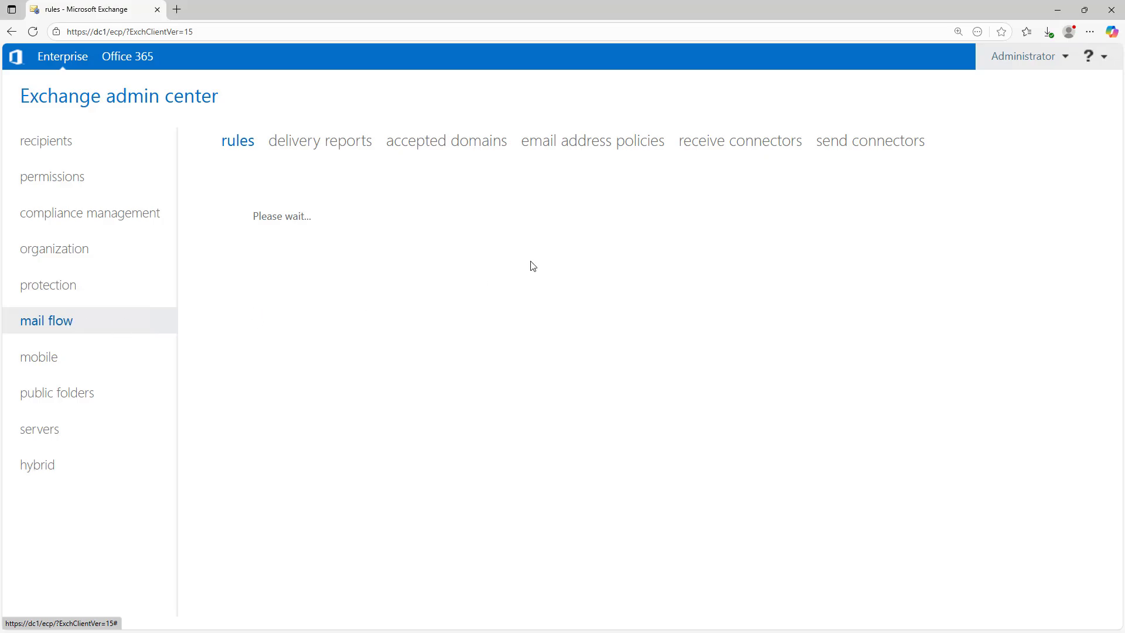
left_click(870, 141)
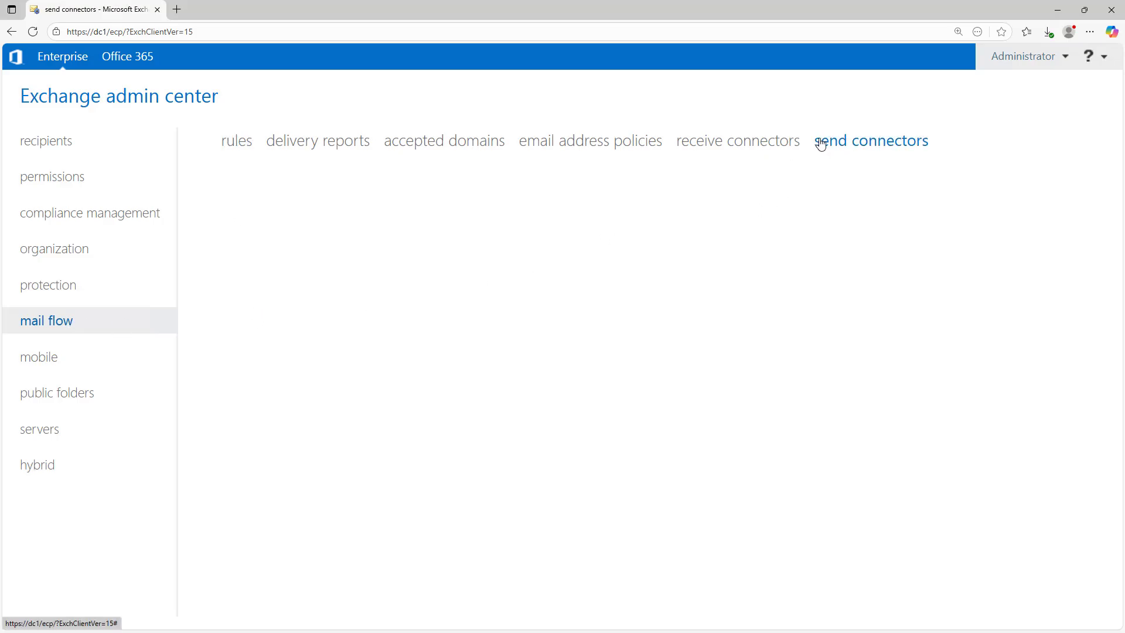
left_click(872, 140)
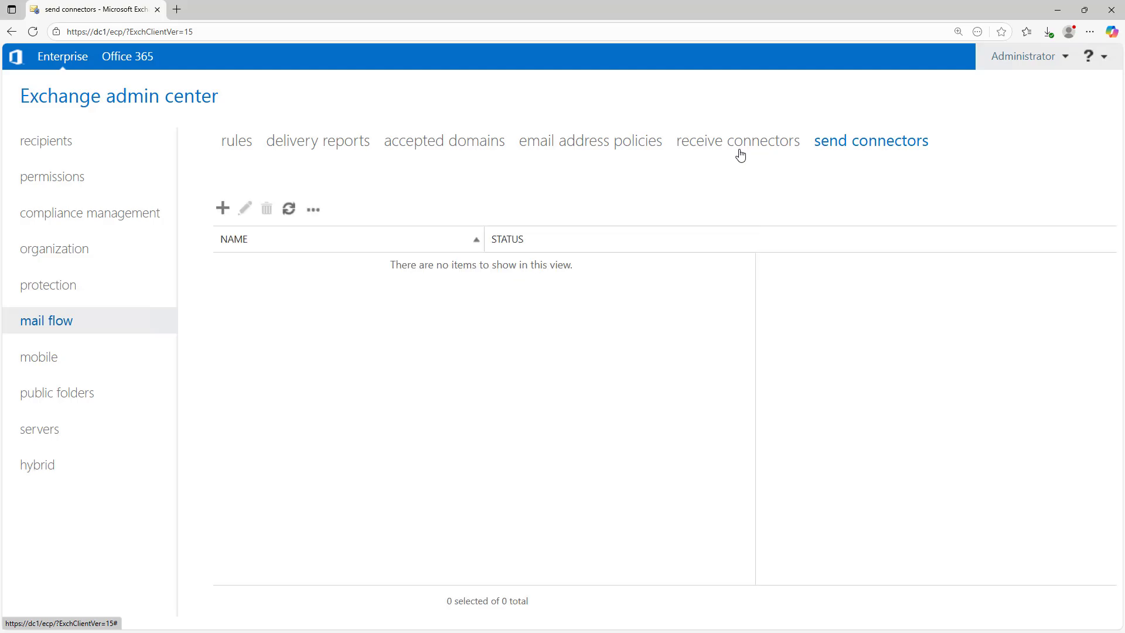
mouse_move(837, 148)
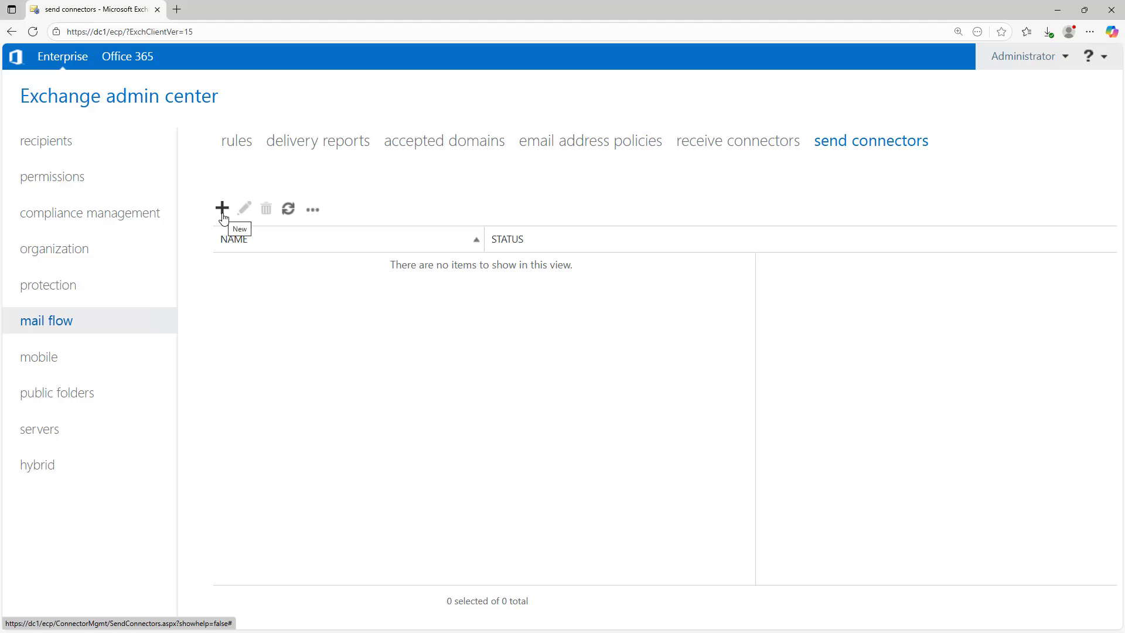
- Start and cancel a new send connector, then list the server's receive connectors
left_click(222, 209)
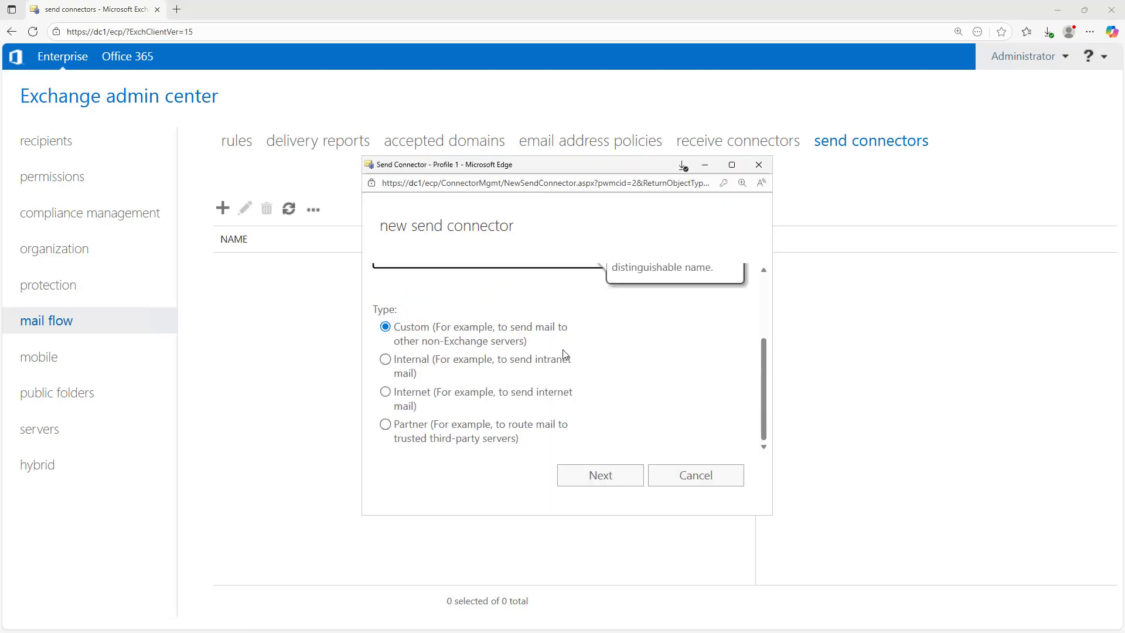
left_click(696, 474)
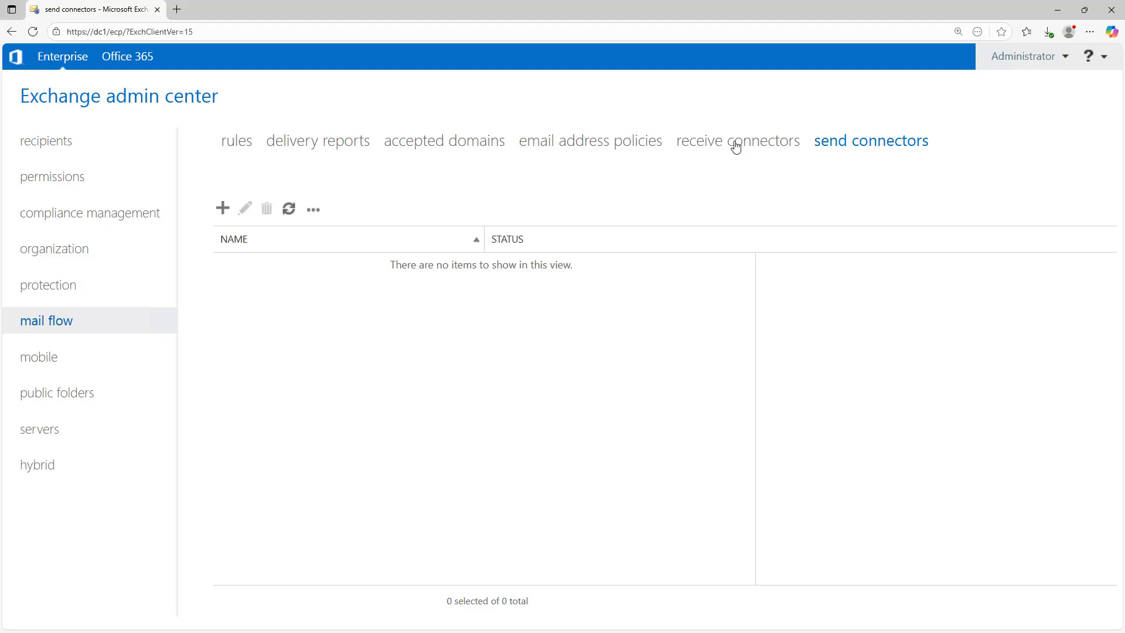
left_click(738, 140)
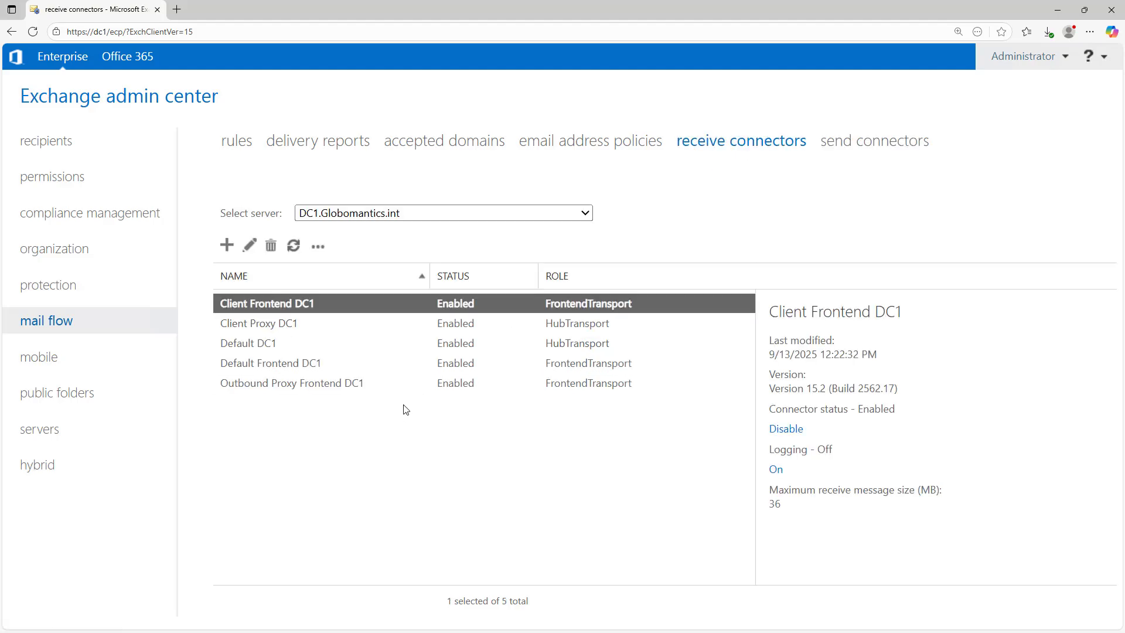
mouse_move(377, 421)
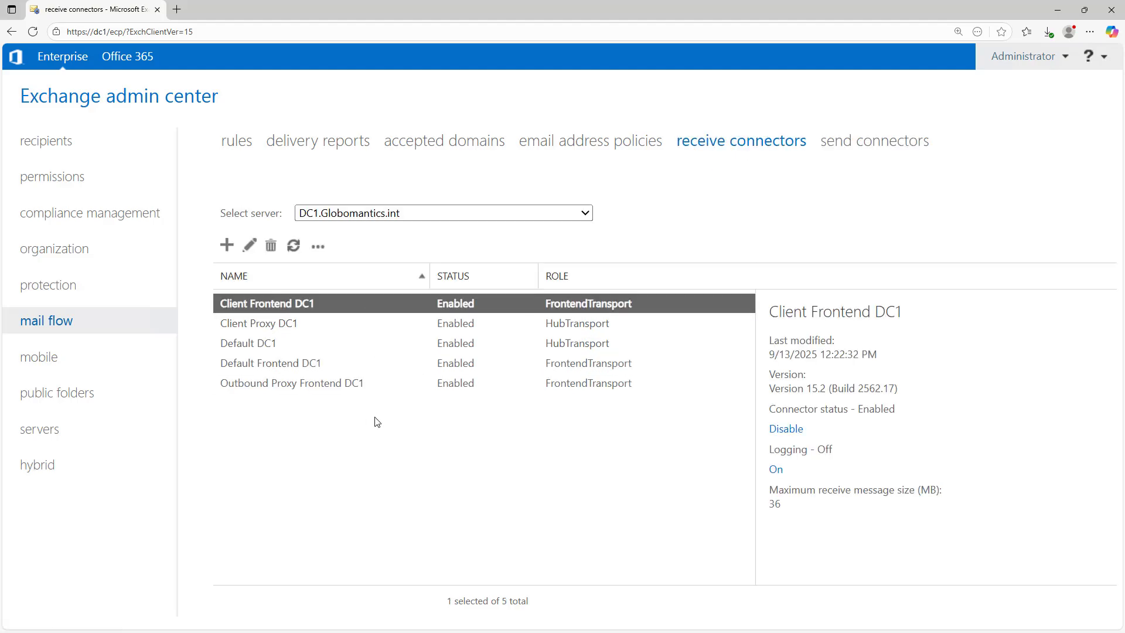
mouse_move(309, 443)
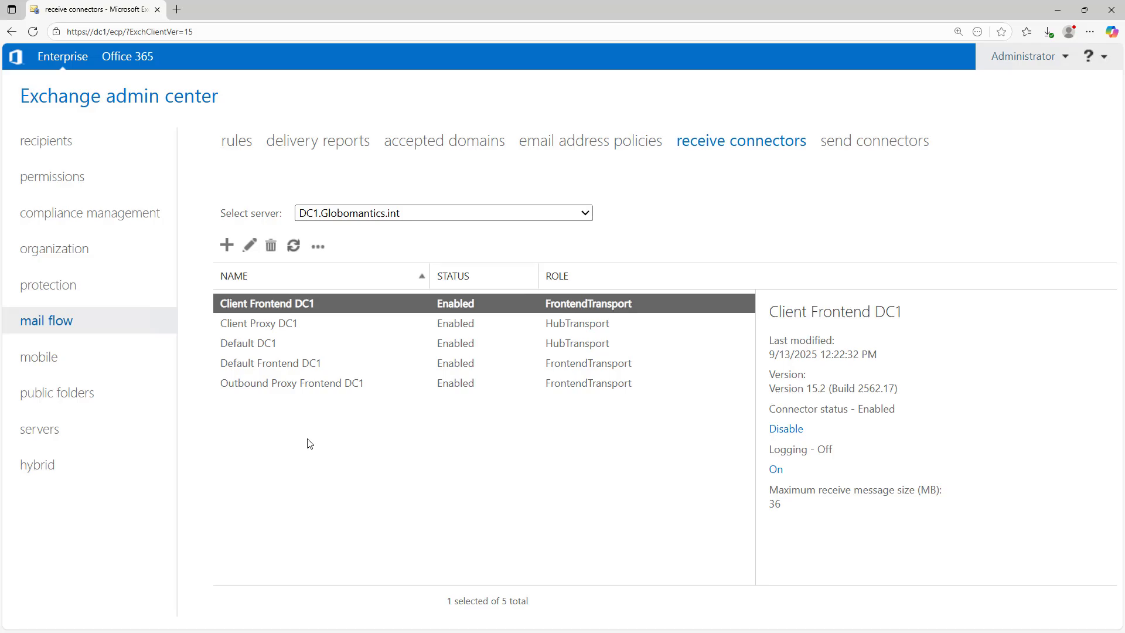
- Browse the public folders, mobile and protection sections
left_click(56, 393)
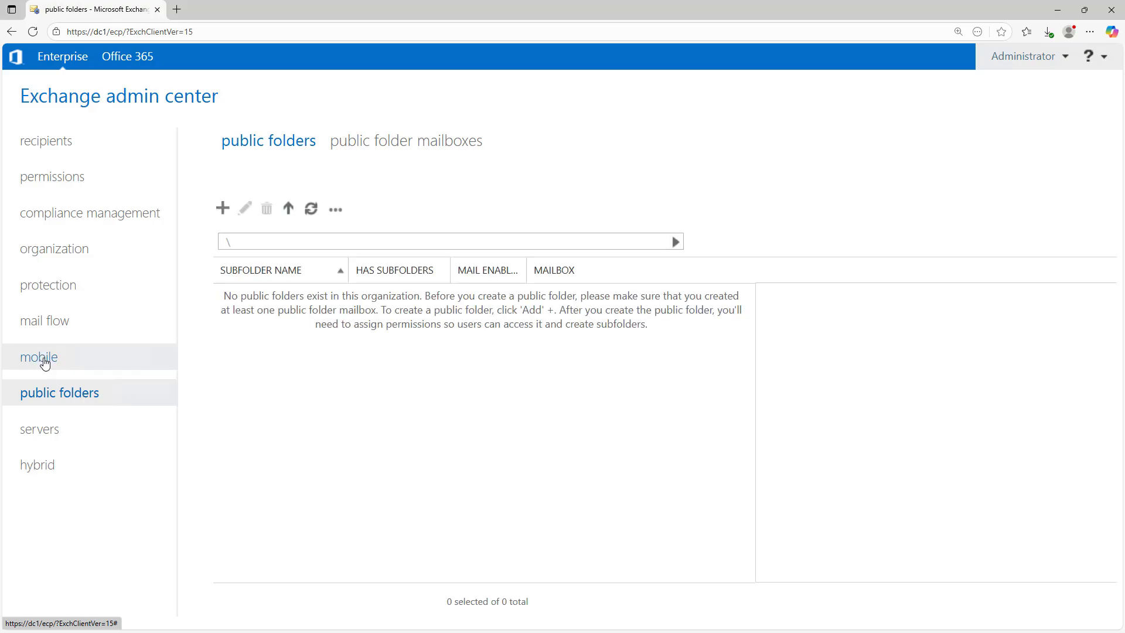
left_click(39, 357)
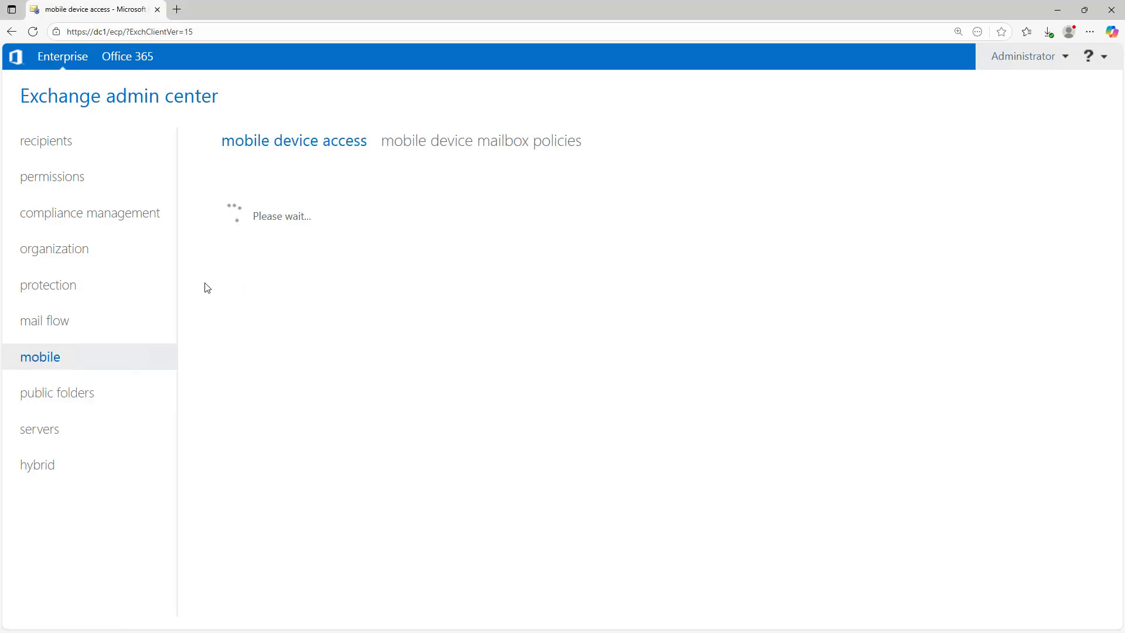
mouse_move(204, 269)
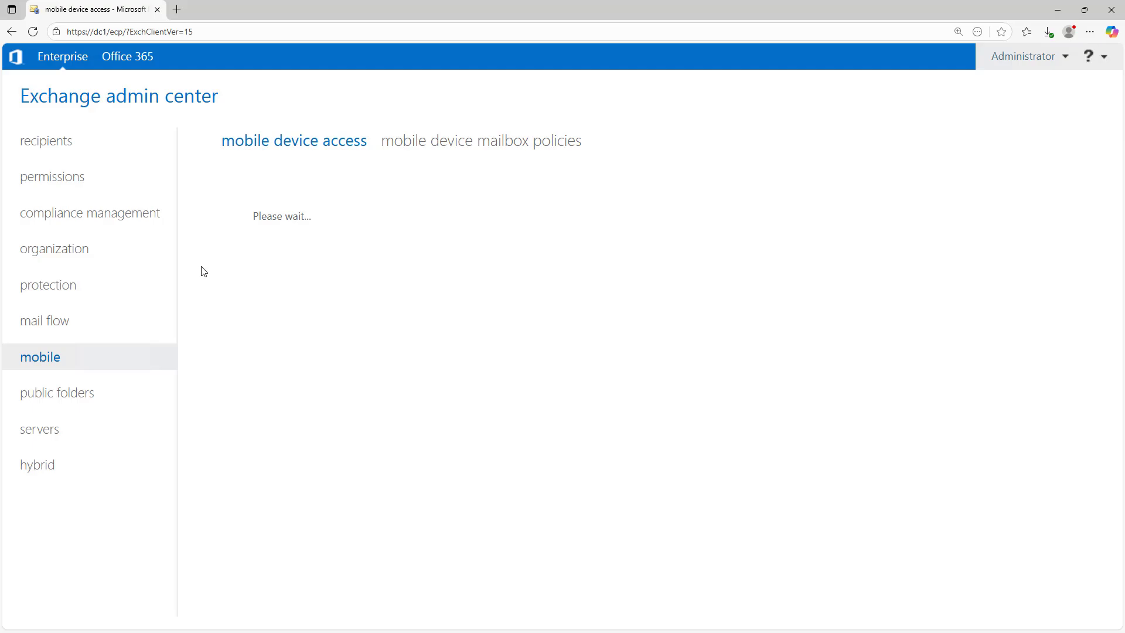
left_click(49, 285)
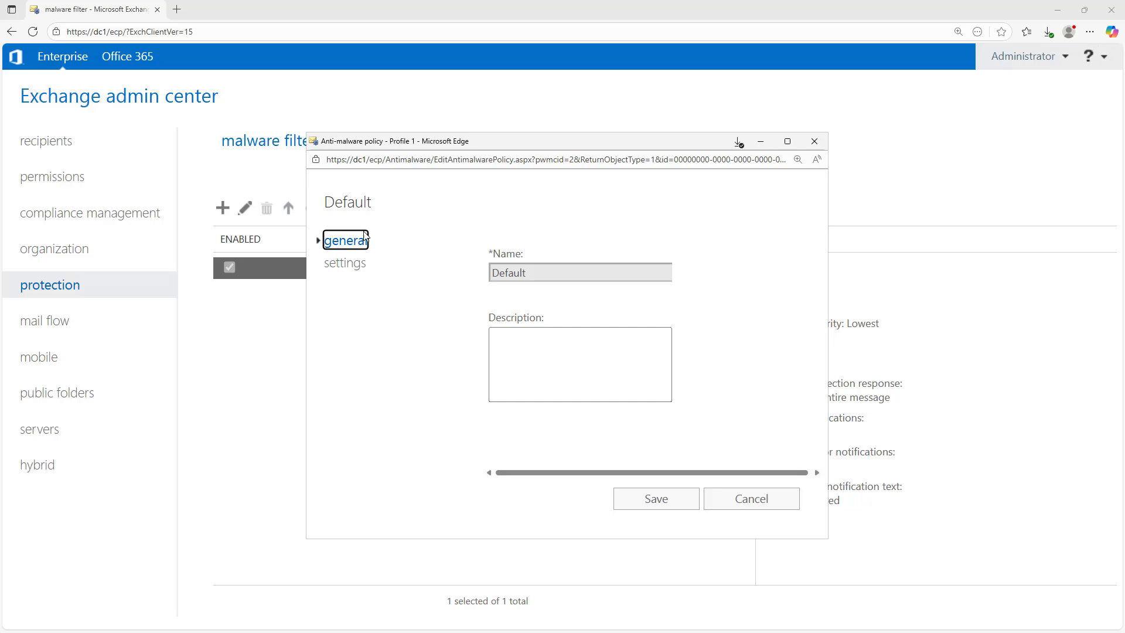
- Review the Default malware policy's settings, then move to the hybrid setup page
left_click(347, 262)
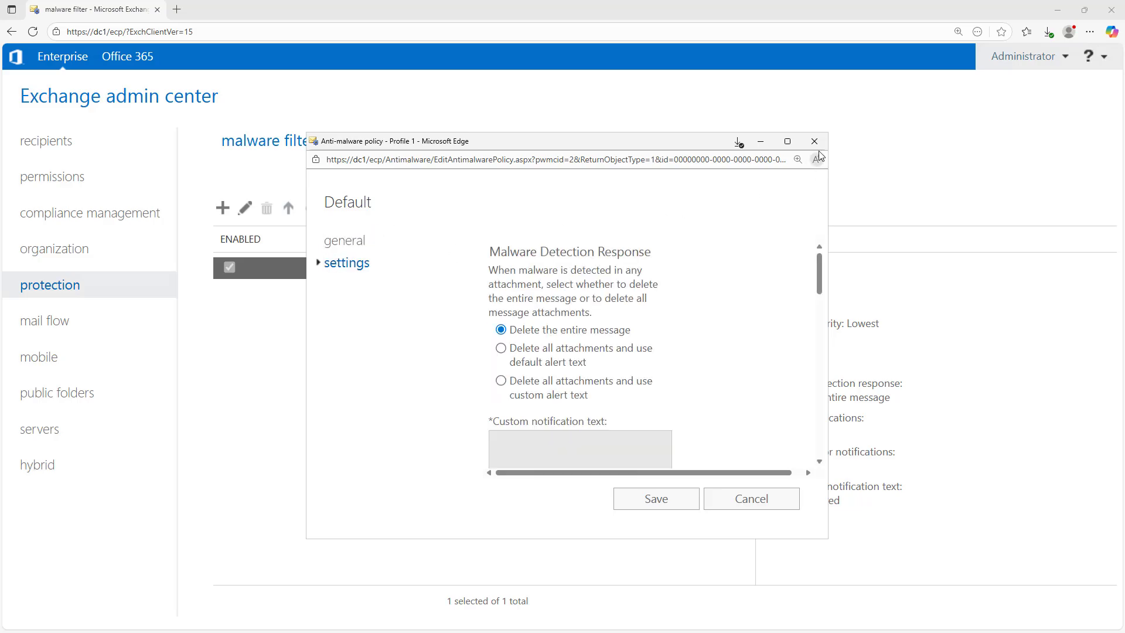
left_click(751, 499)
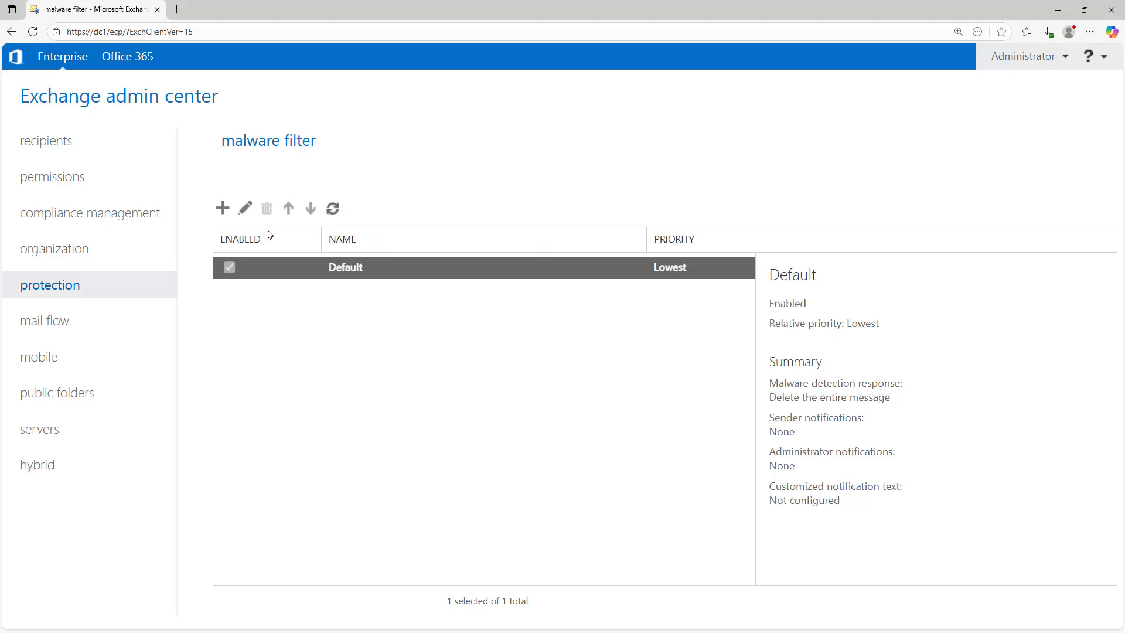
left_click(36, 464)
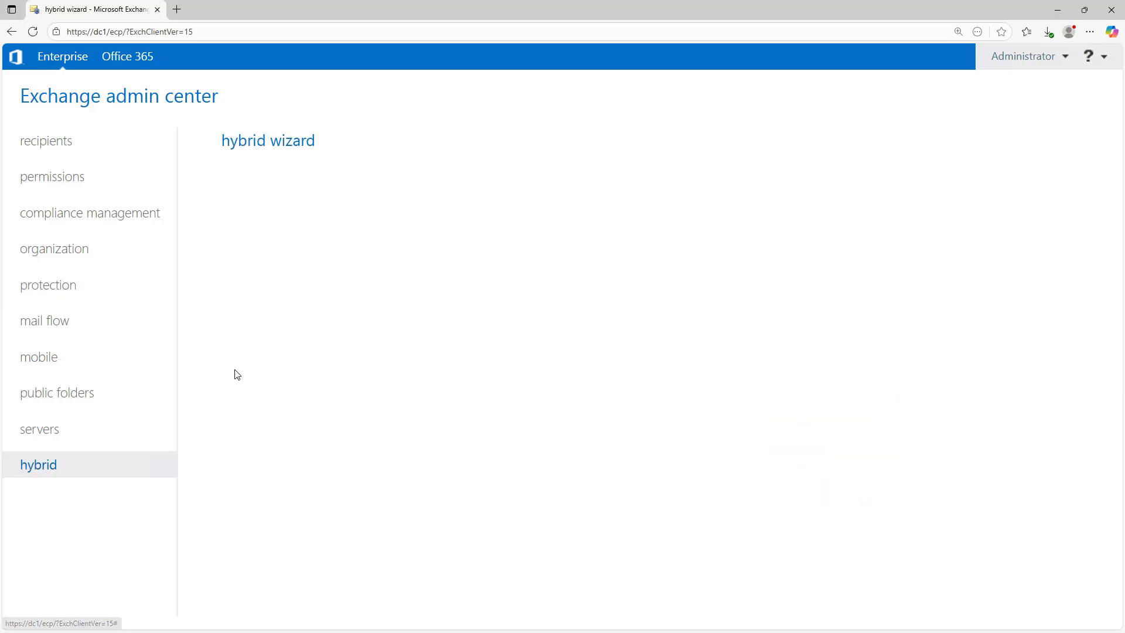